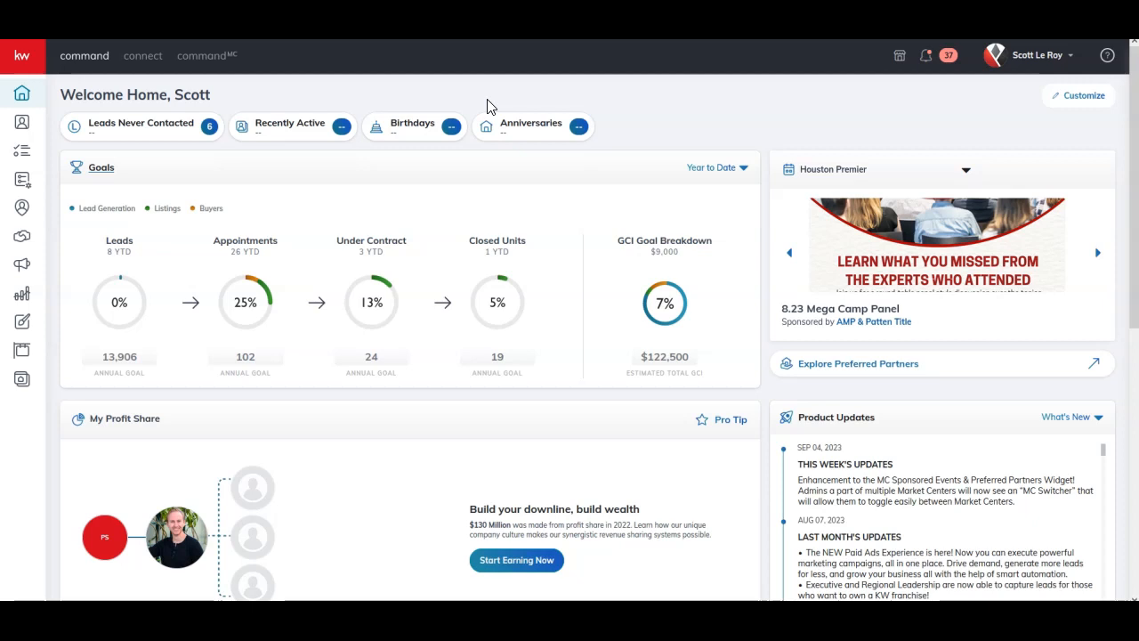
mouse_move(484, 98)
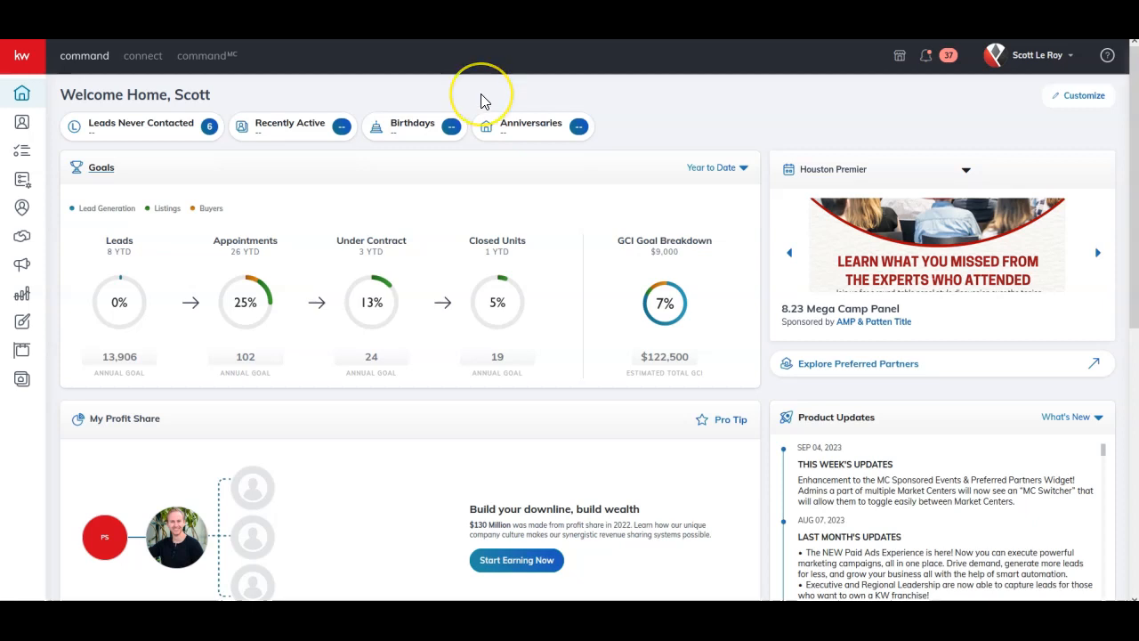
mouse_move(484, 99)
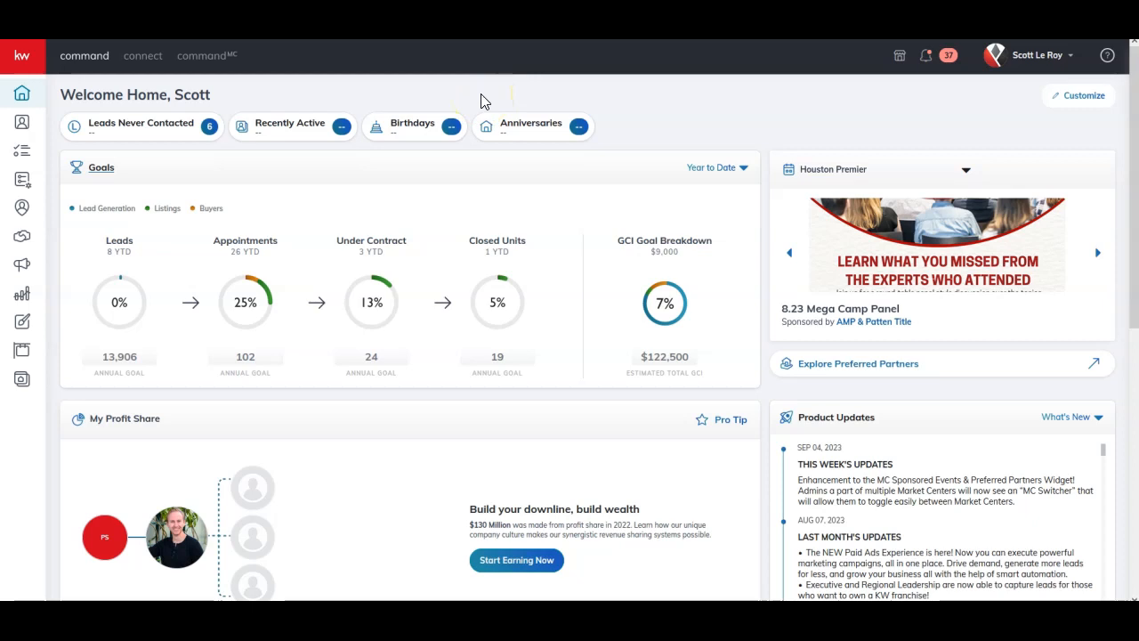
mouse_move(484, 100)
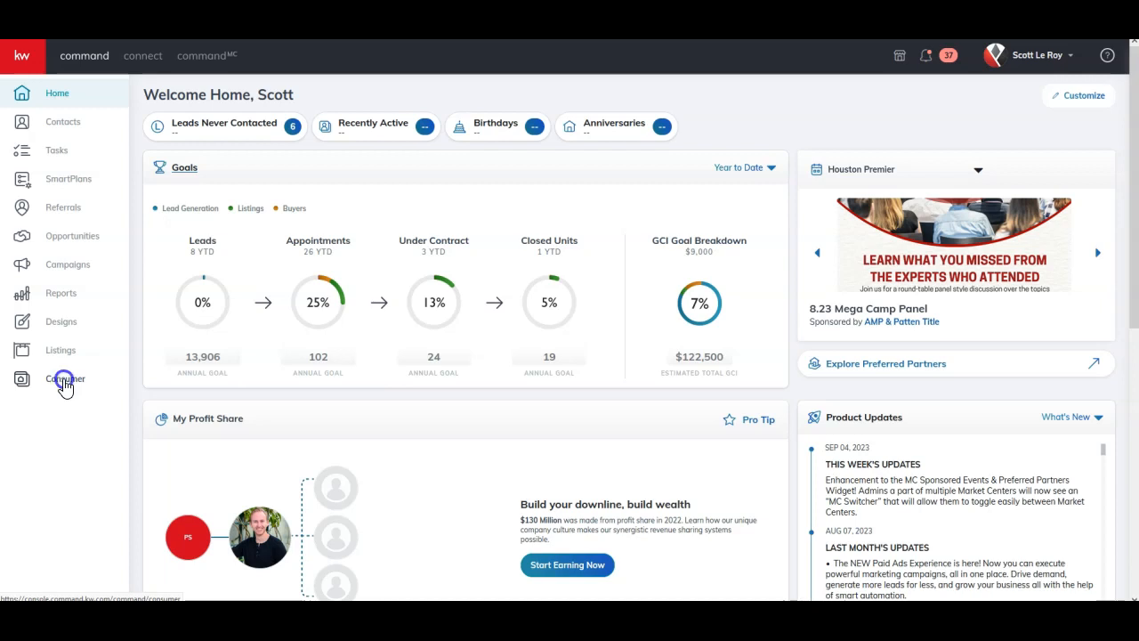
Review the Consumer My Website settings, leaving display preferences enabled and registration unrestricted.
click(64, 377)
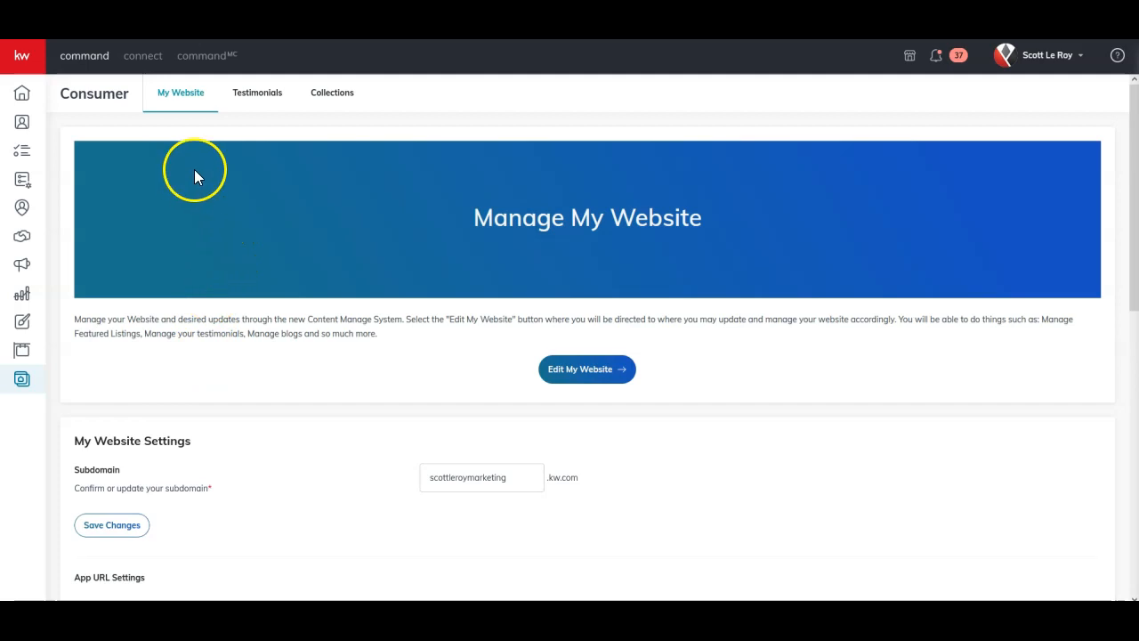
mouse_move(331, 93)
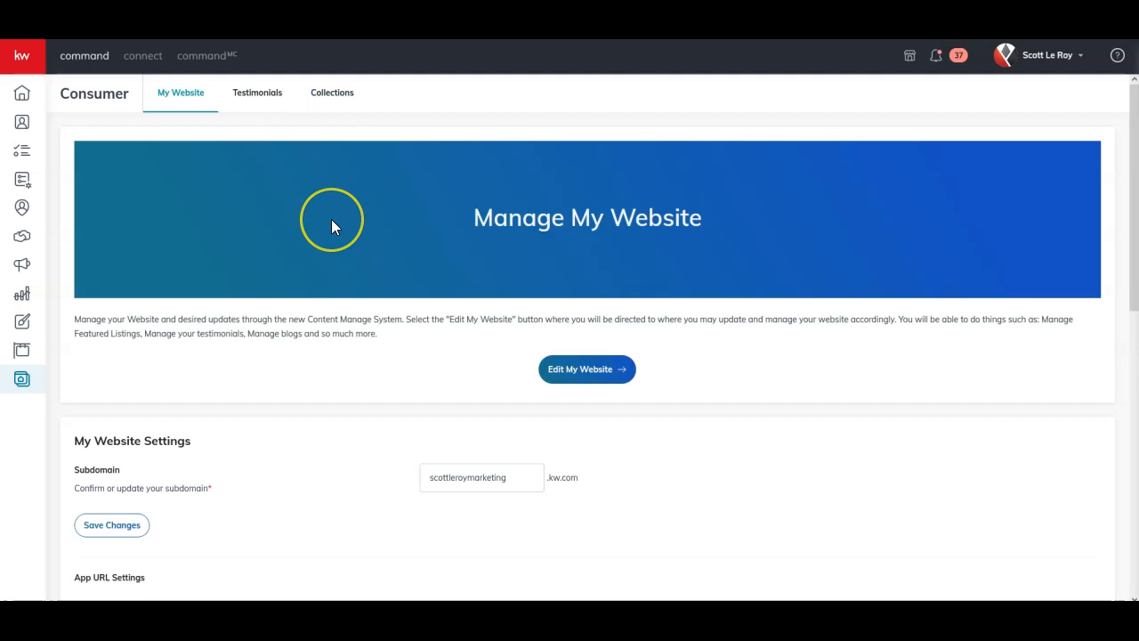
mouse_move(413, 327)
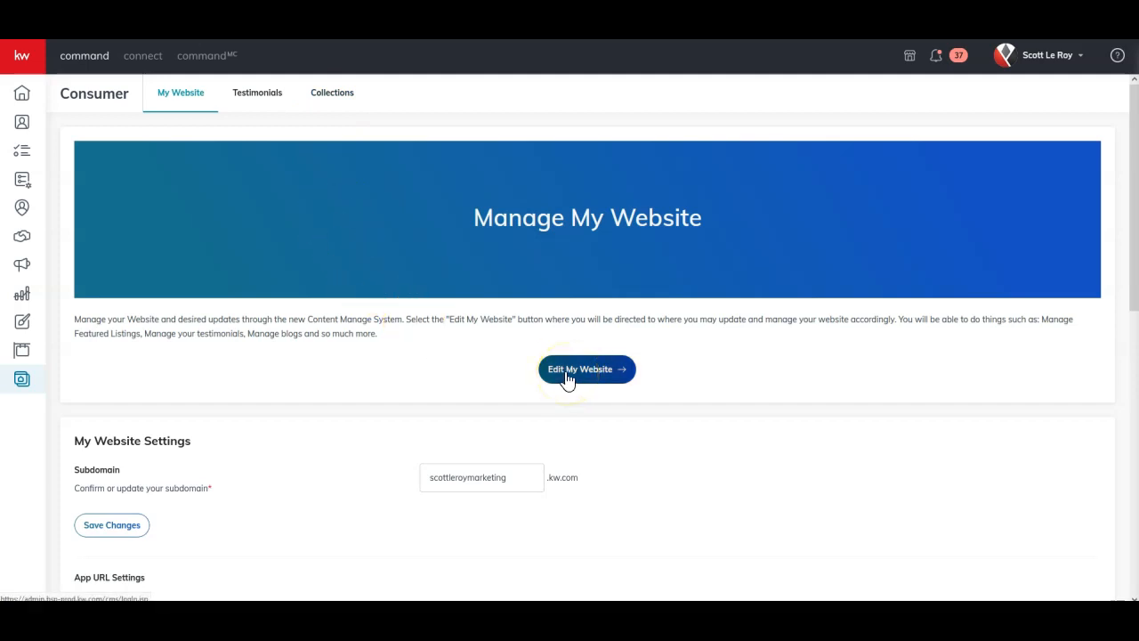
scroll(down, 3)
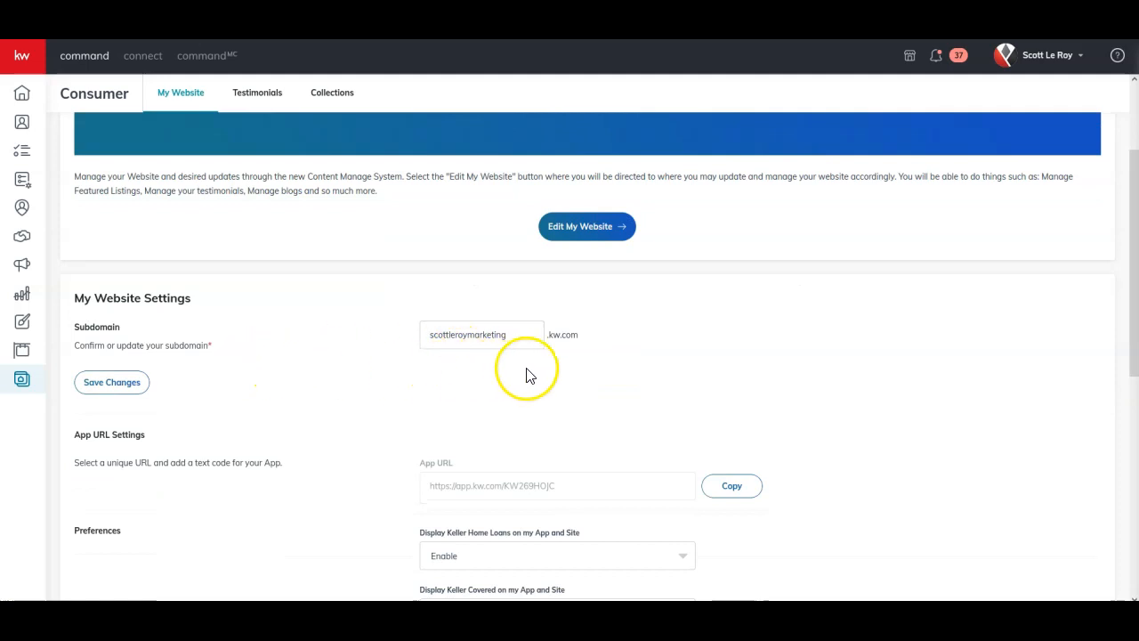
mouse_move(516, 359)
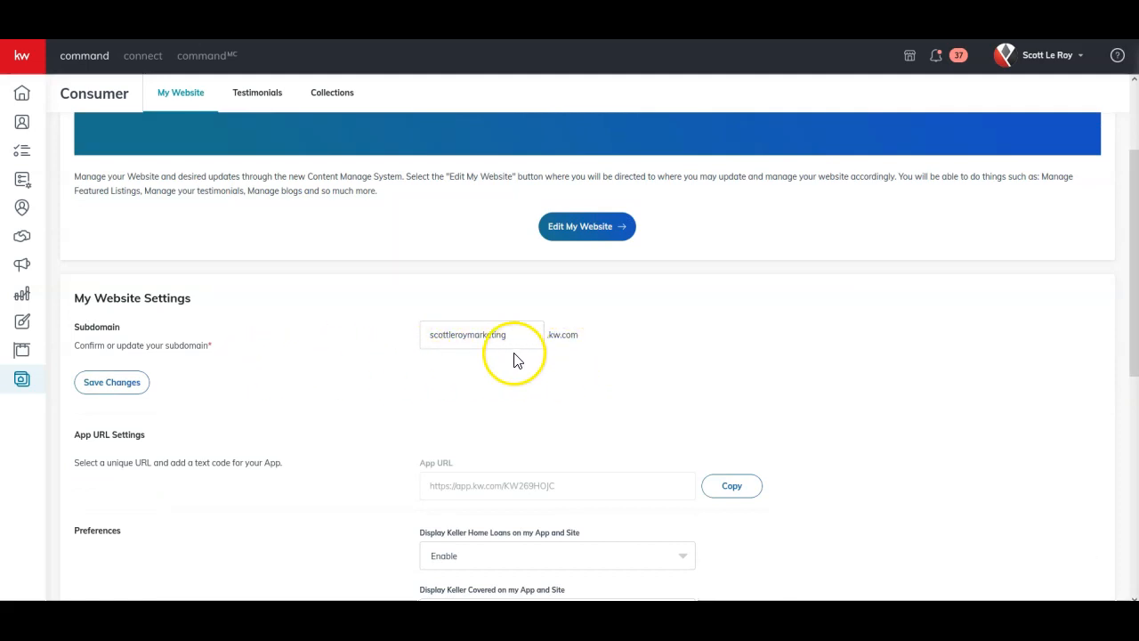
scroll(down, 3)
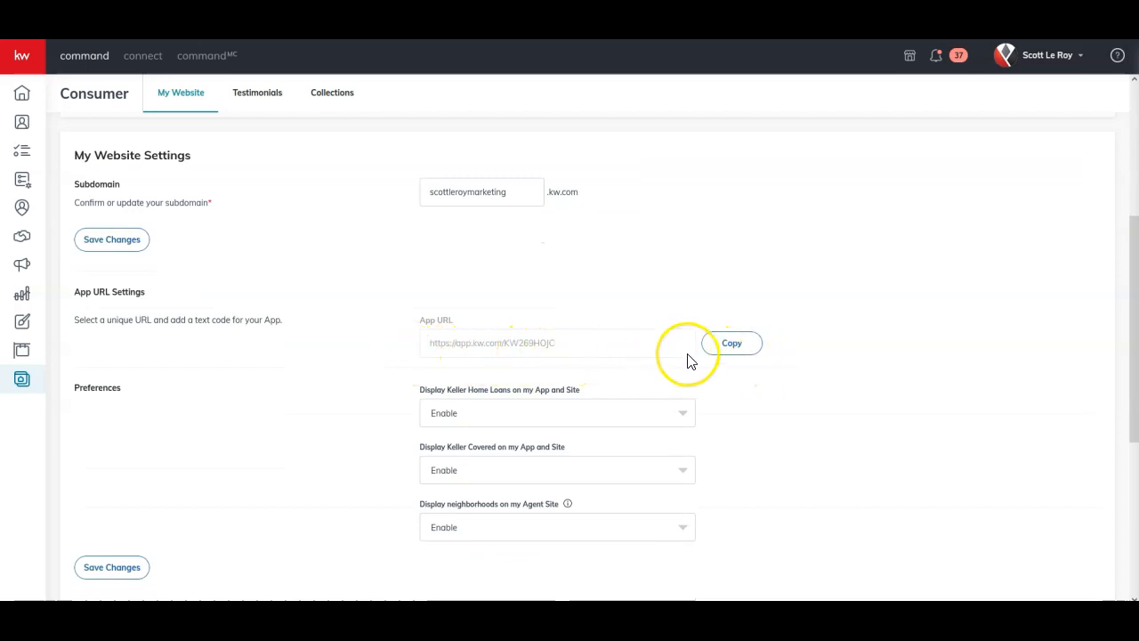
scroll(down, 3)
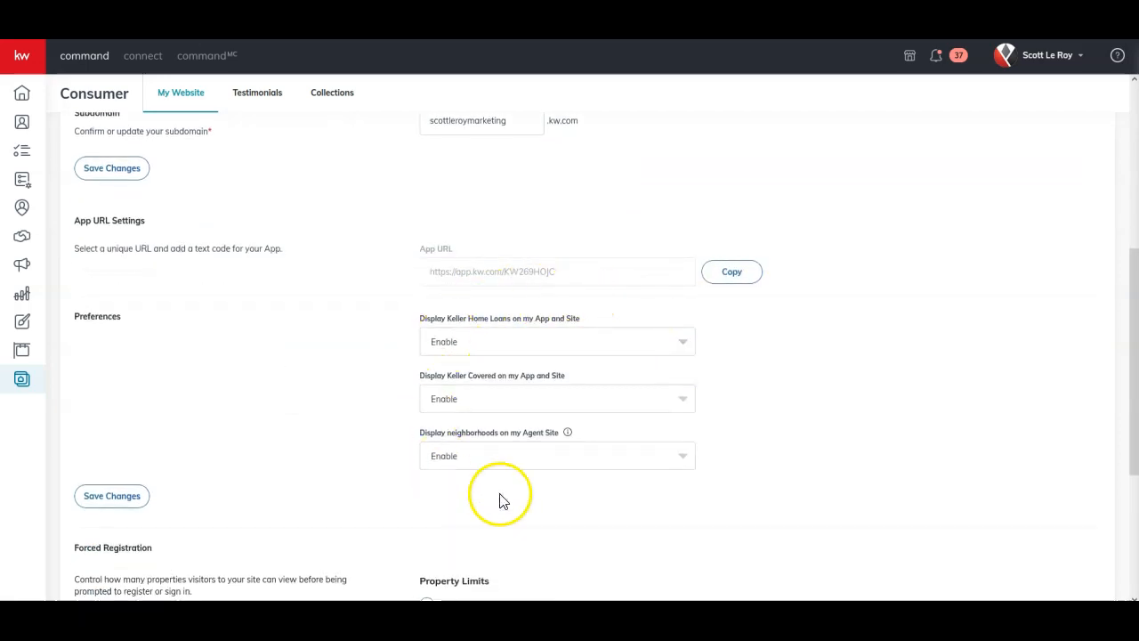
mouse_move(463, 354)
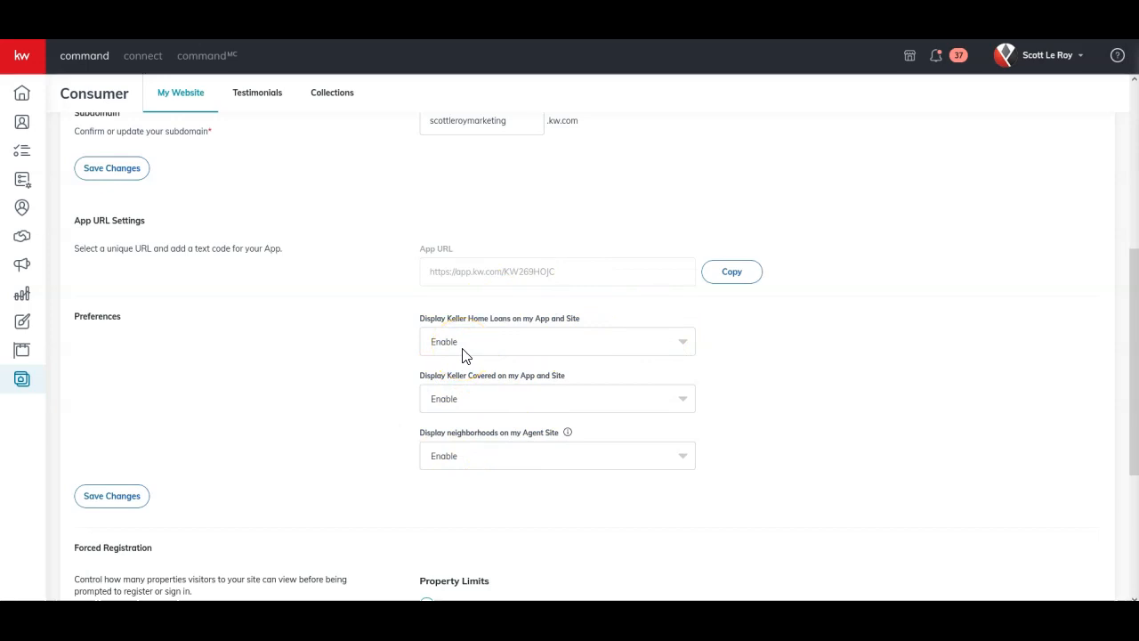
mouse_move(470, 402)
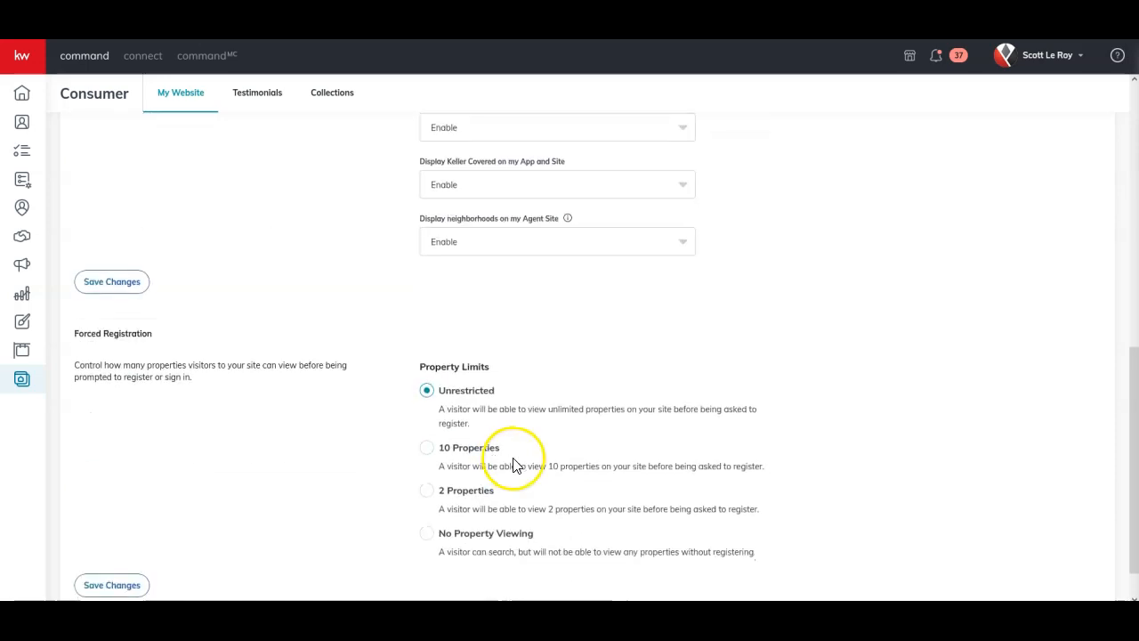
scroll(down, 3)
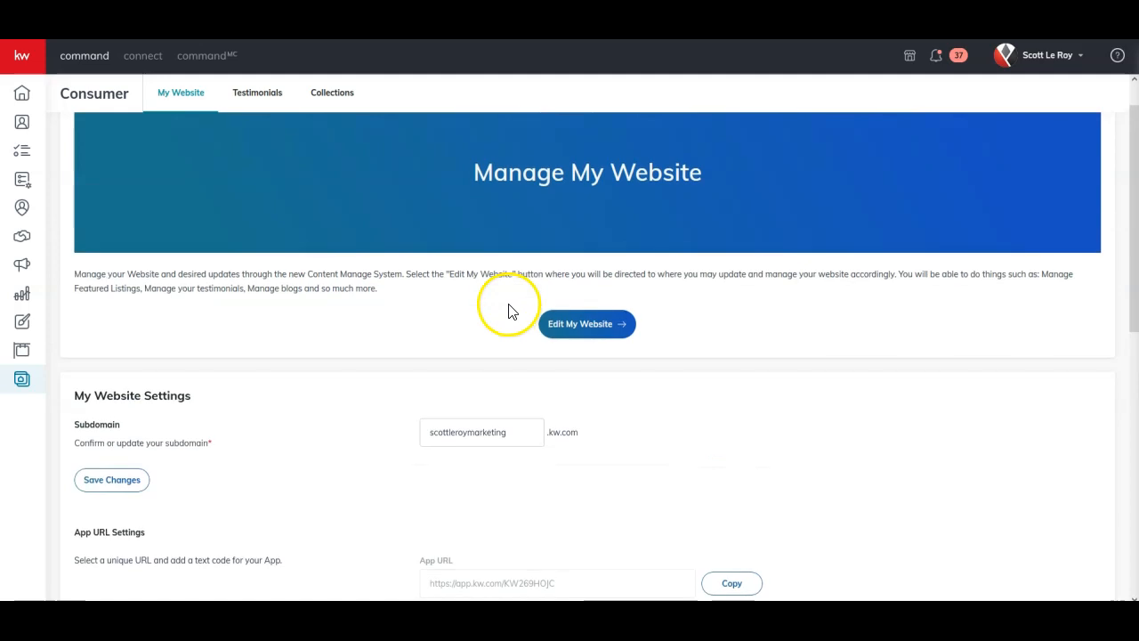
click(481, 432)
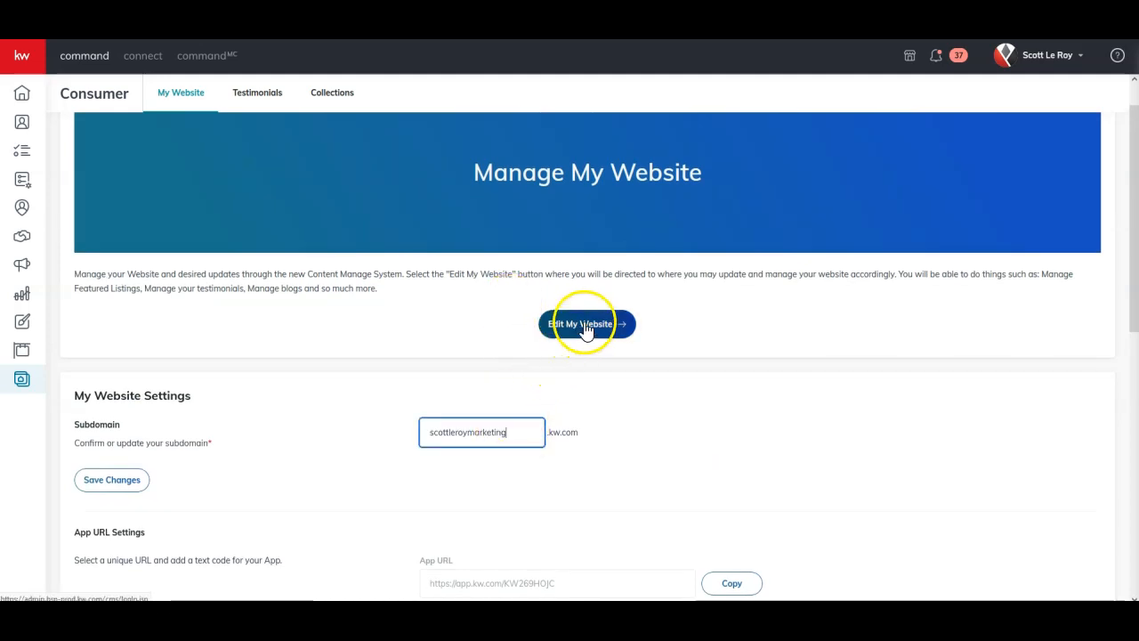
Enter Edit My Website, glance at the live-site link and + Create menu, then reach the page list.
click(587, 324)
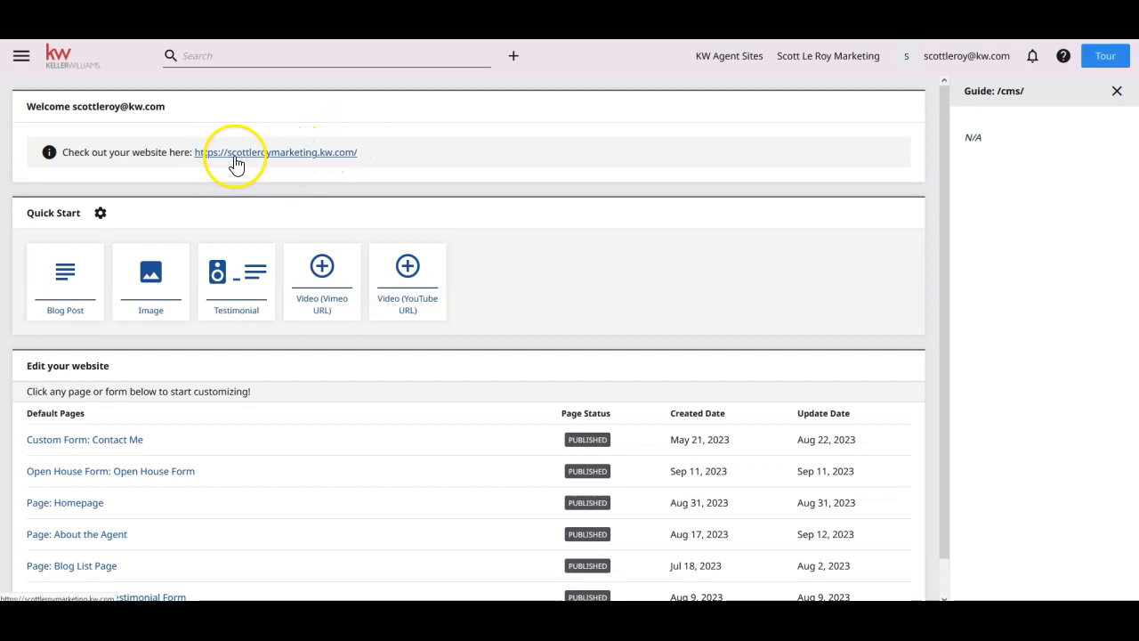
right_click(242, 153)
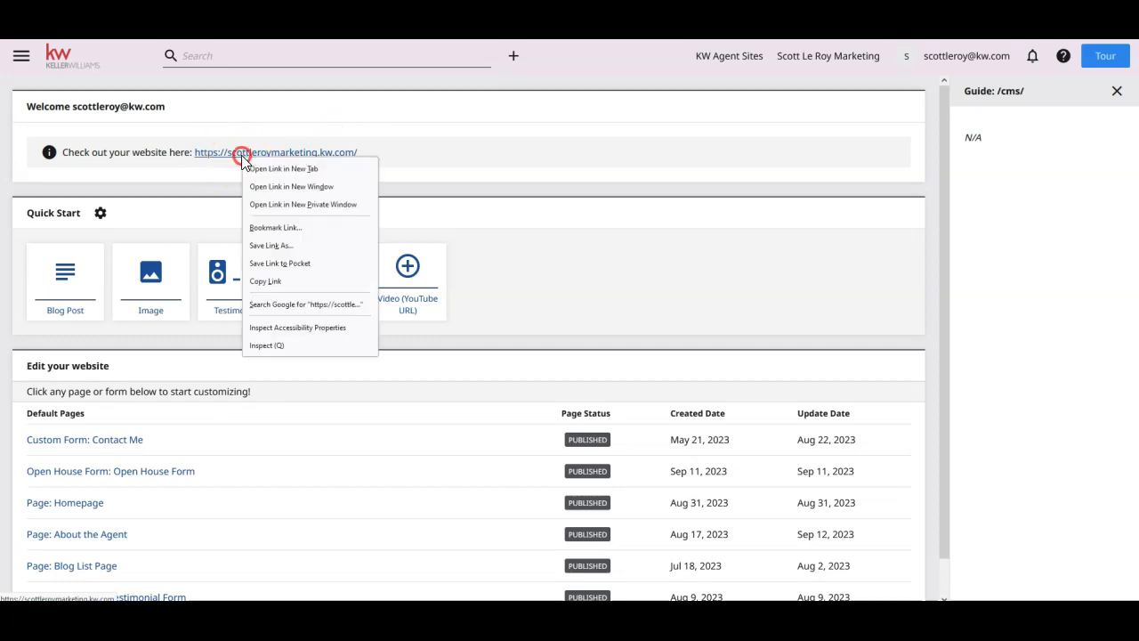
click(152, 194)
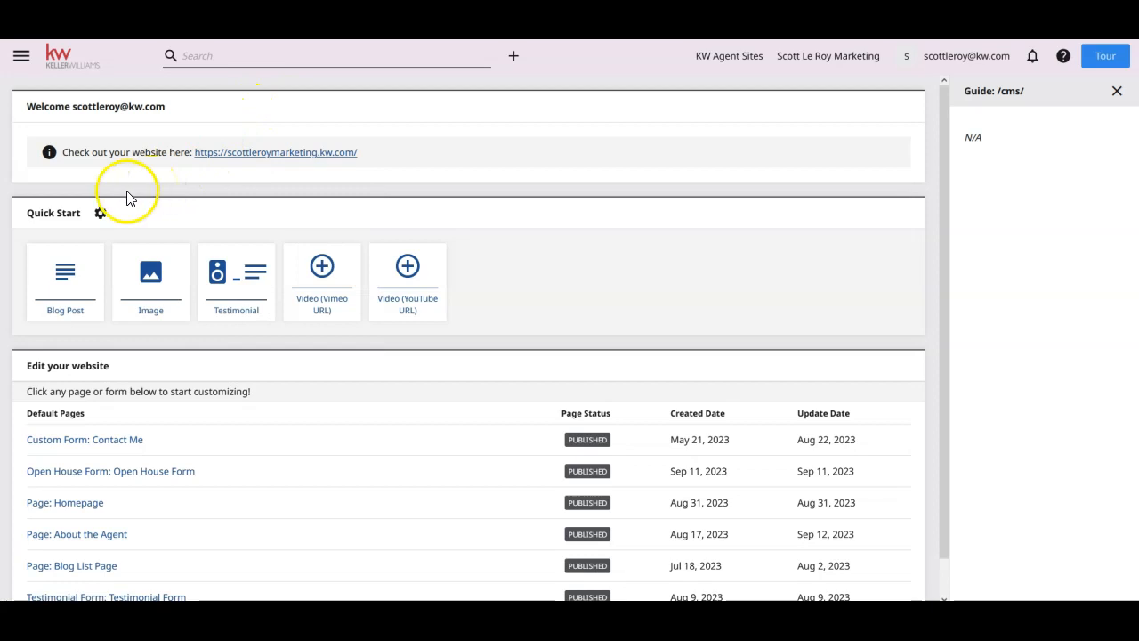
mouse_move(54, 212)
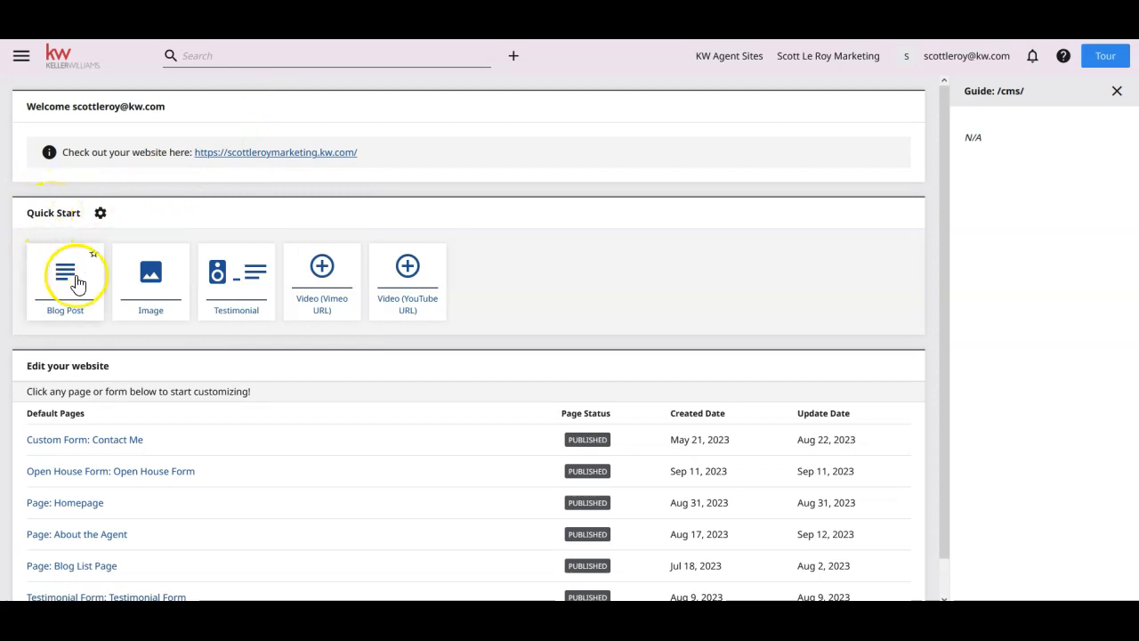
mouse_move(287, 281)
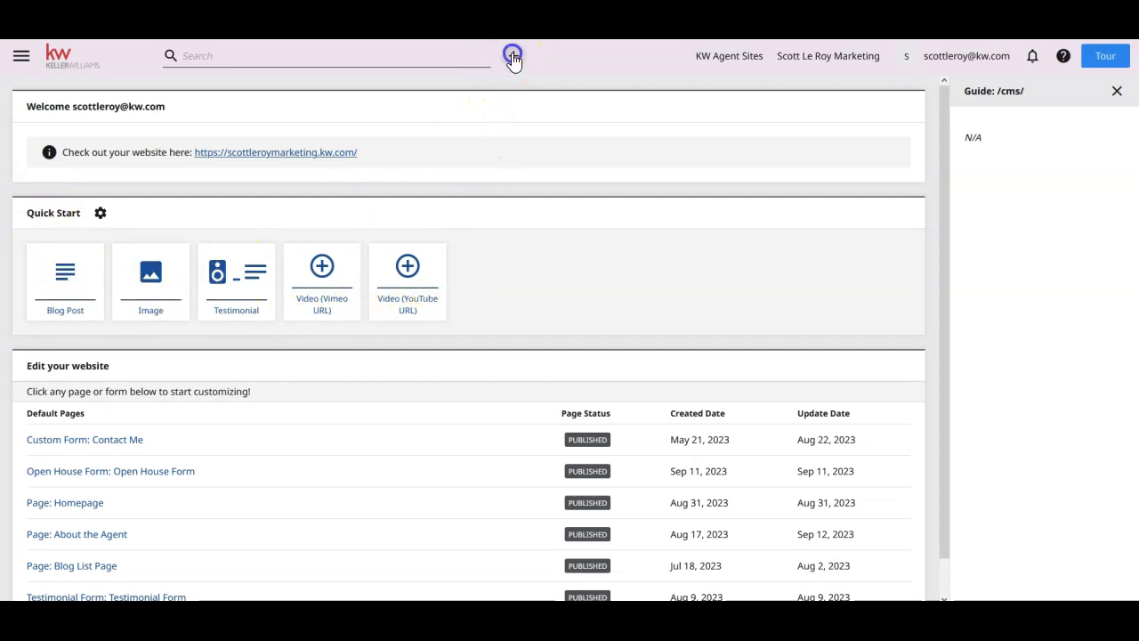
click(513, 55)
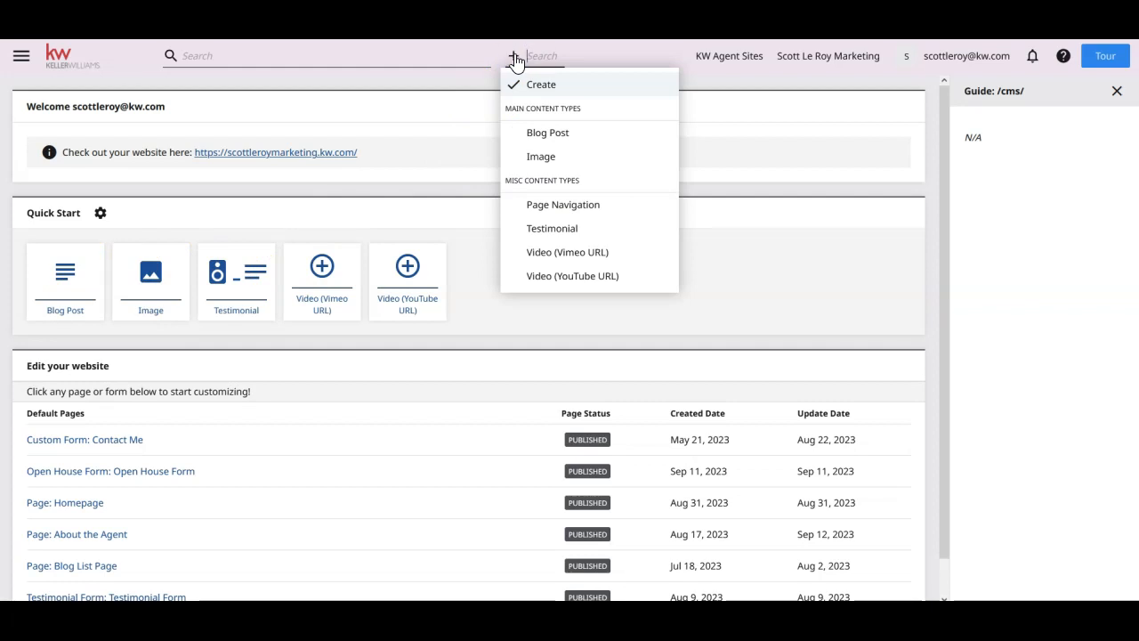
mouse_move(541, 157)
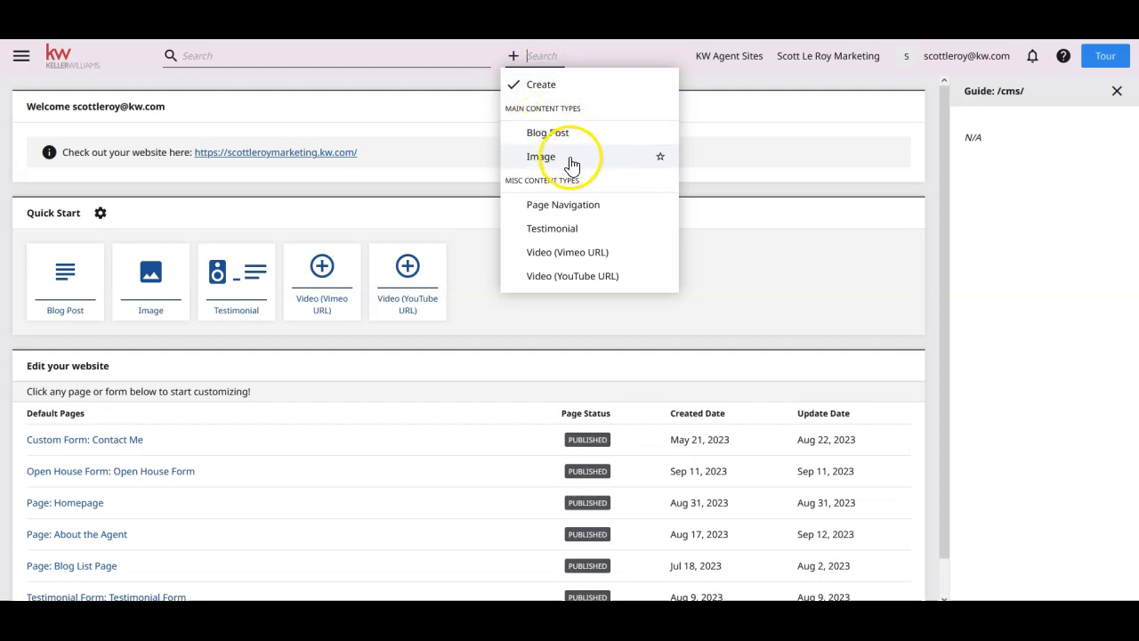
mouse_move(538, 209)
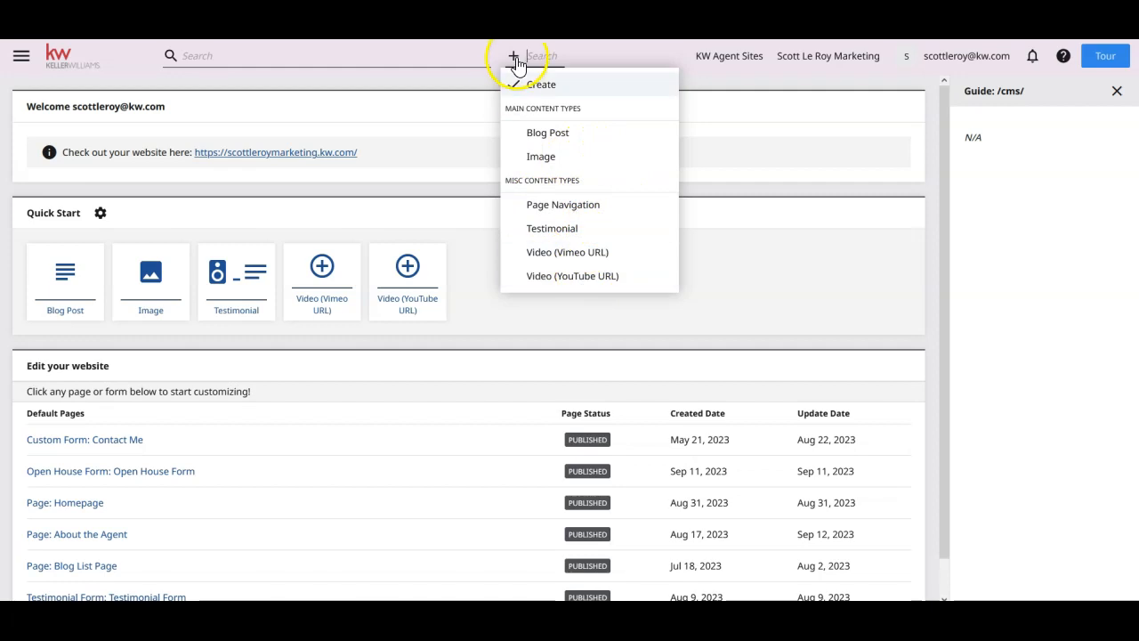
click(506, 143)
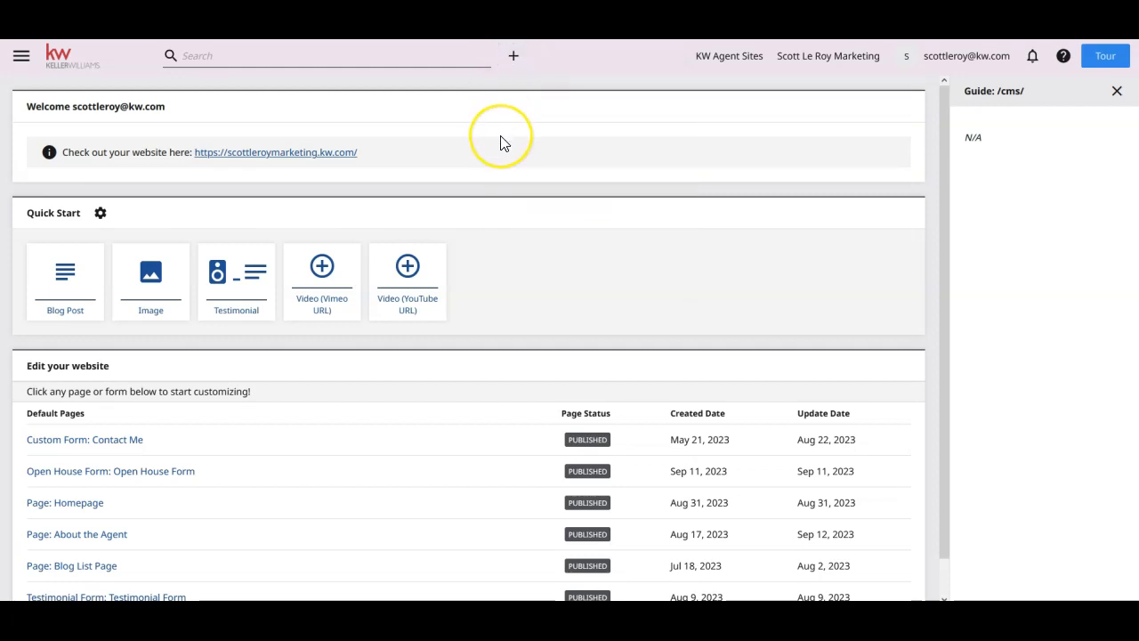
scroll(down, 3)
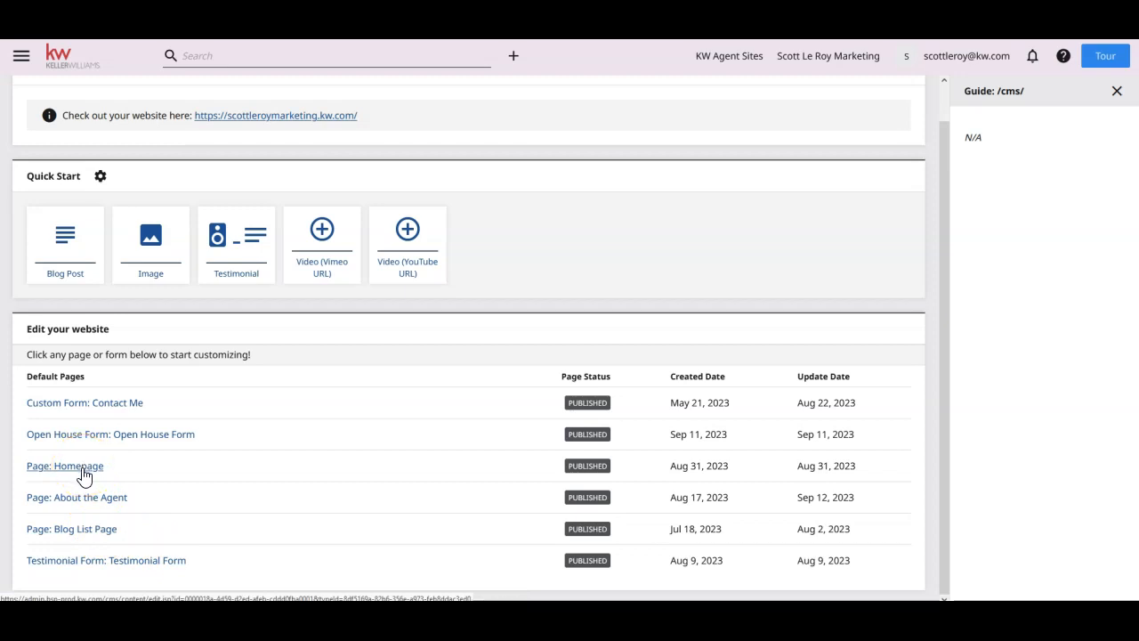
Edit the Homepage and expand its Listing Search Module with title and hero images.
click(64, 467)
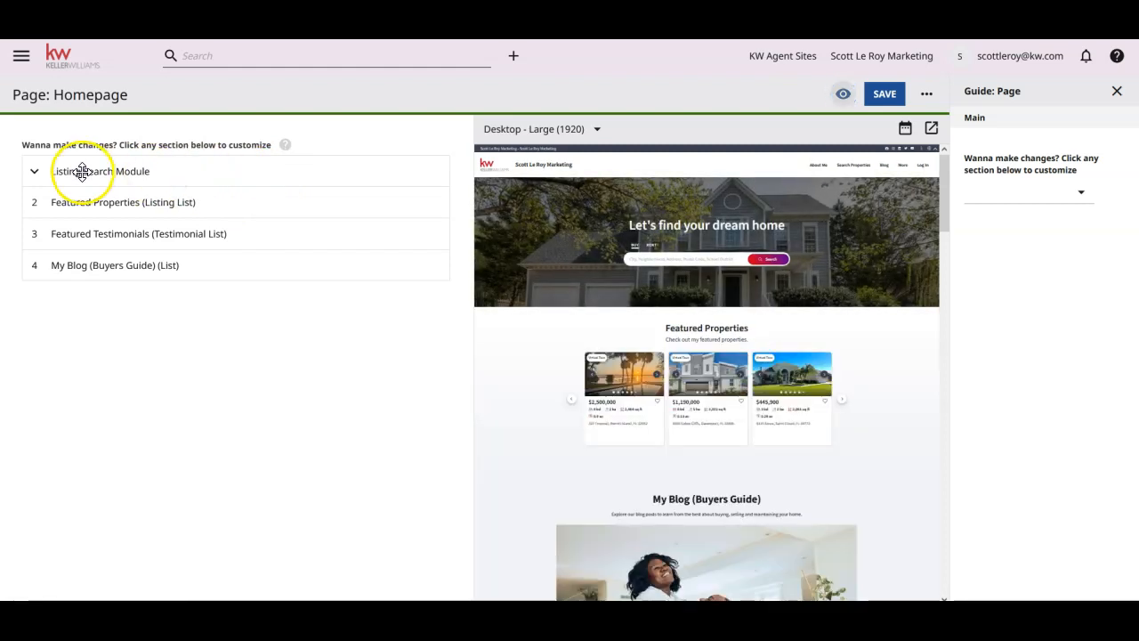
click(99, 171)
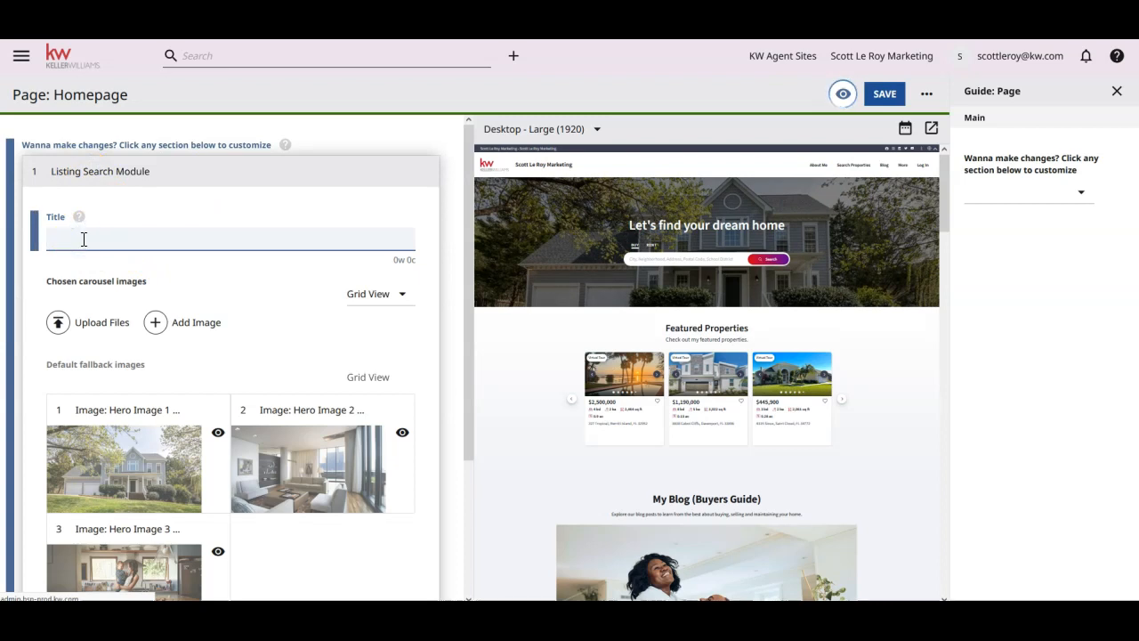
scroll(down, 3)
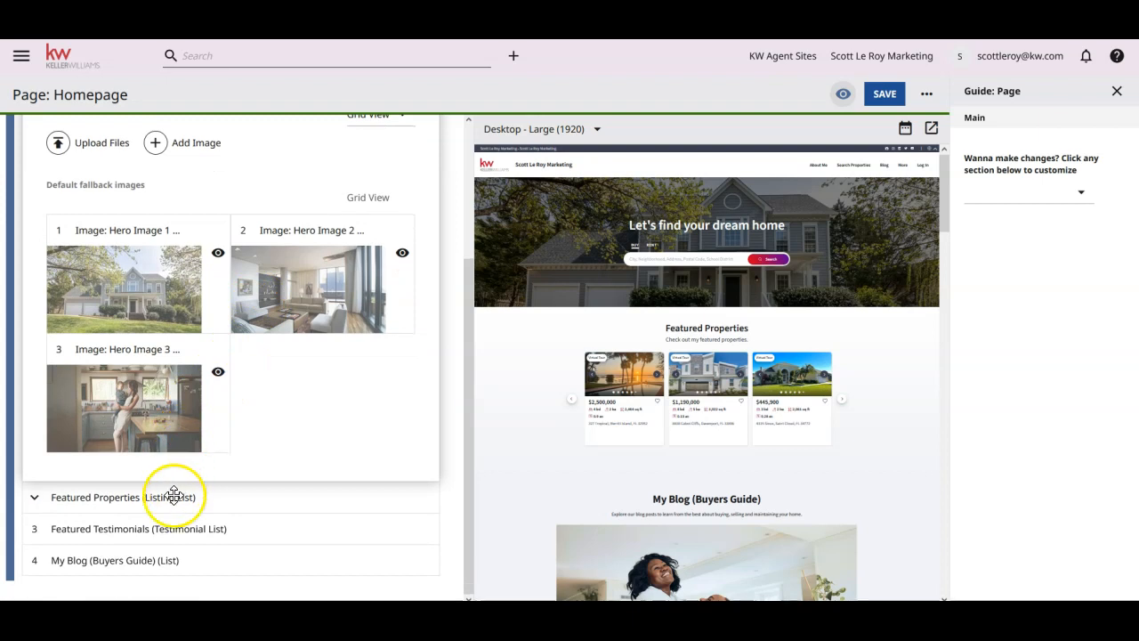
Expand Featured Properties and review its dynamic listings: 10 results within a 20-mile radius.
click(123, 497)
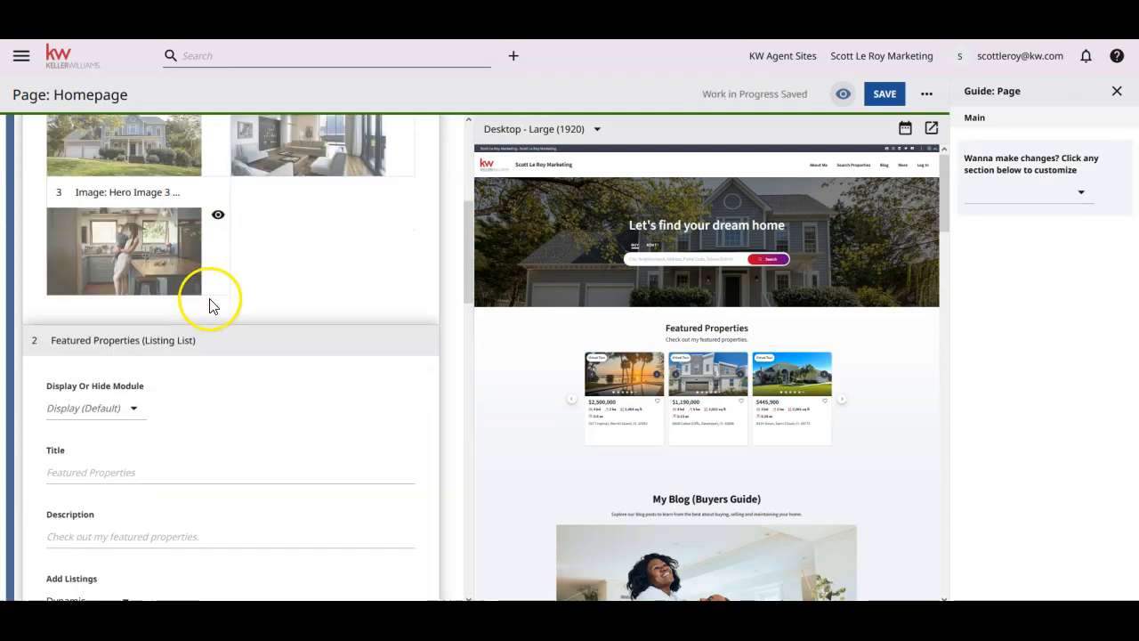
scroll(down, 3)
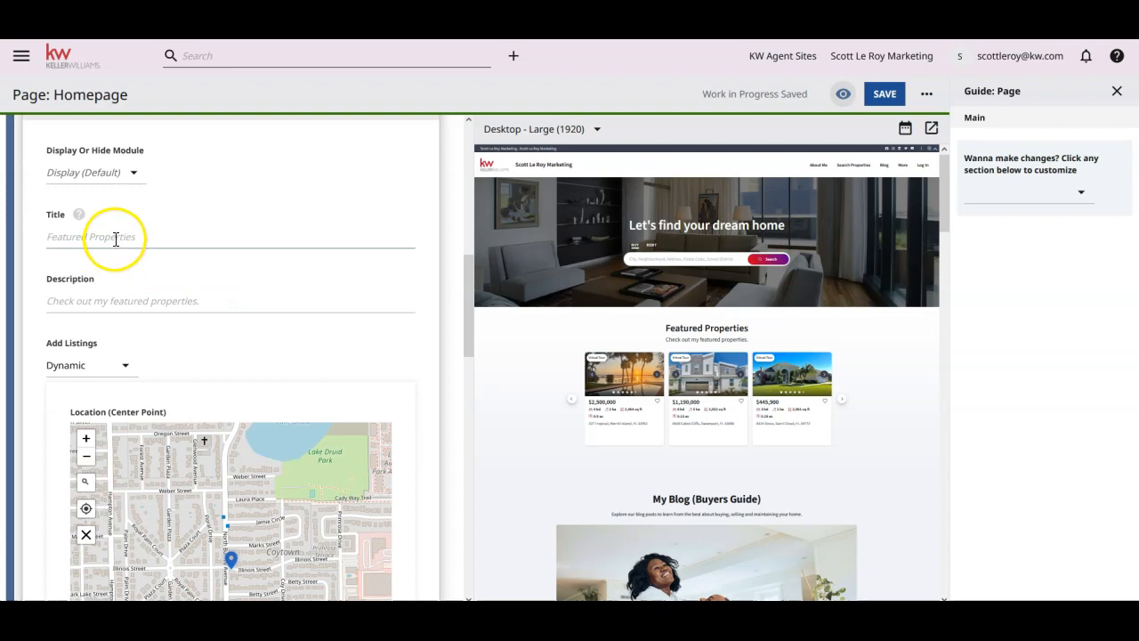
scroll(down, 3)
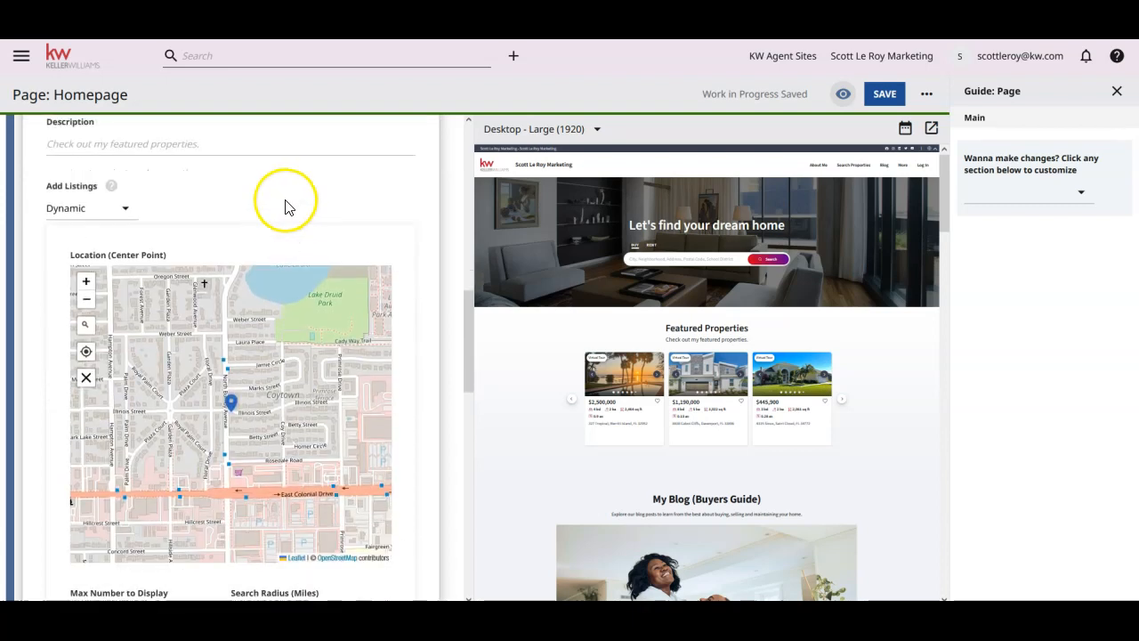
scroll(down, 3)
text(20)
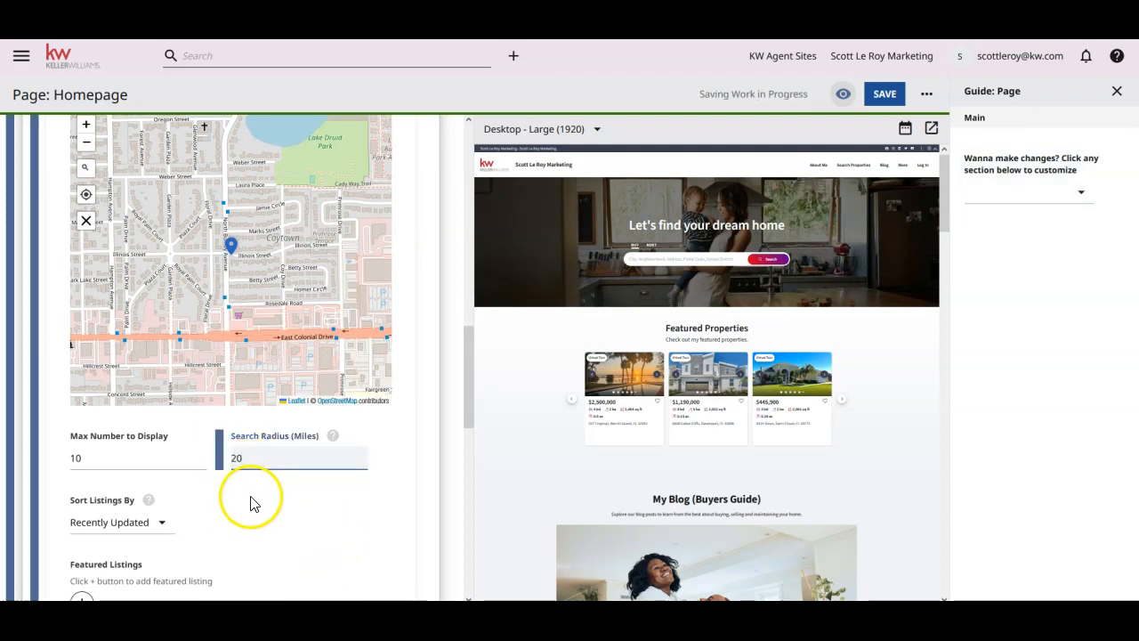
scroll(down, 3)
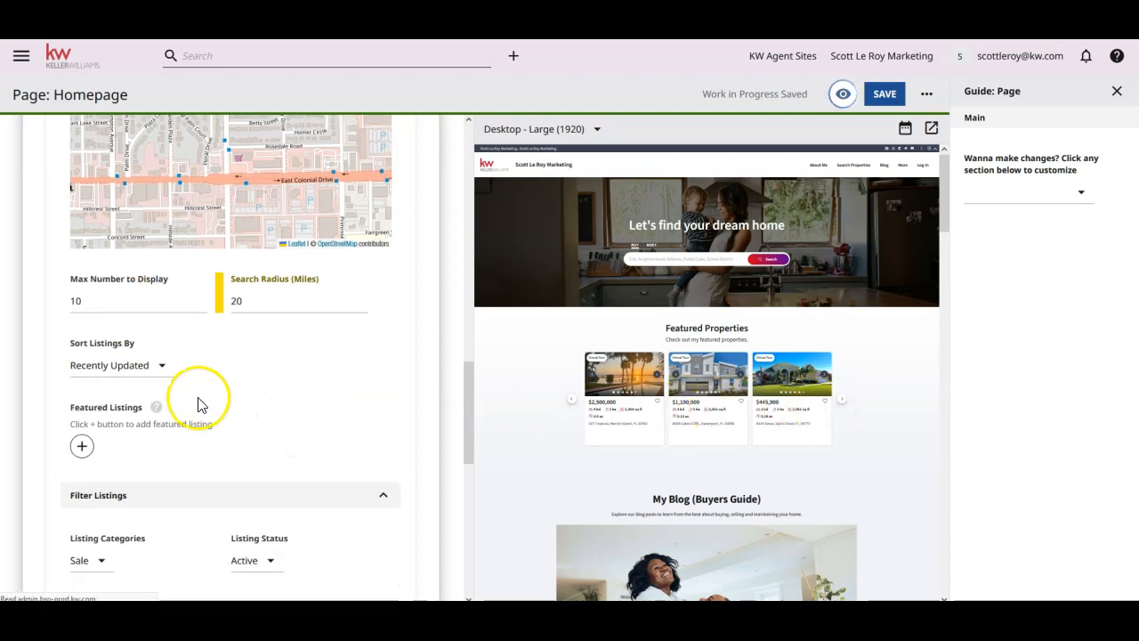
click(118, 364)
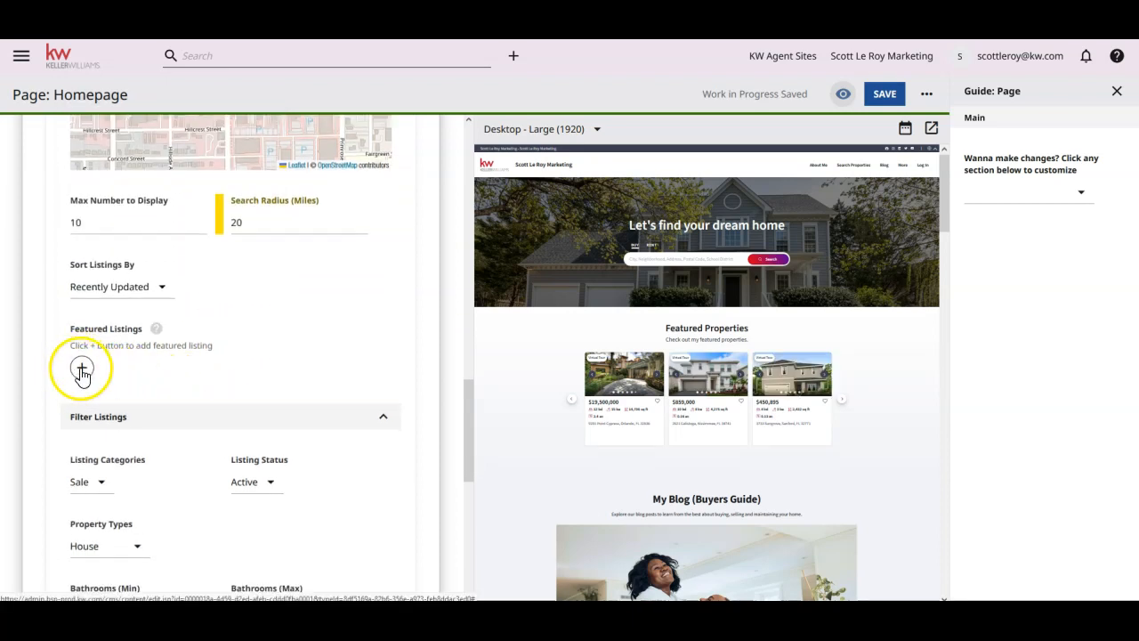
Add an empty featured listing slot and cap the Price (Max) filter at 1500000.
click(81, 366)
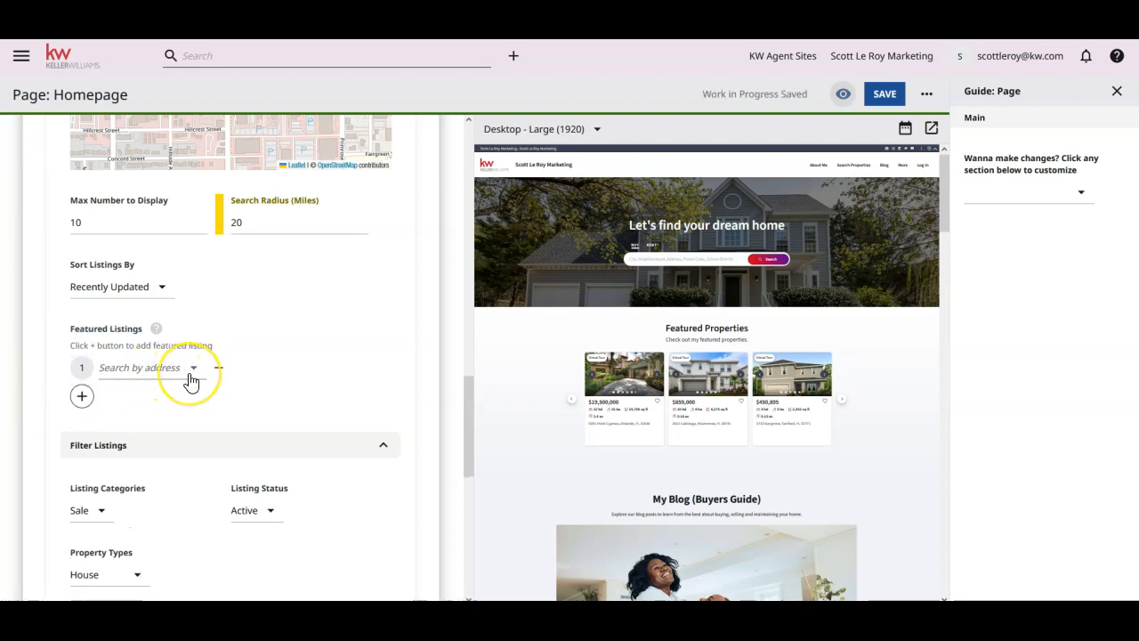
mouse_move(219, 377)
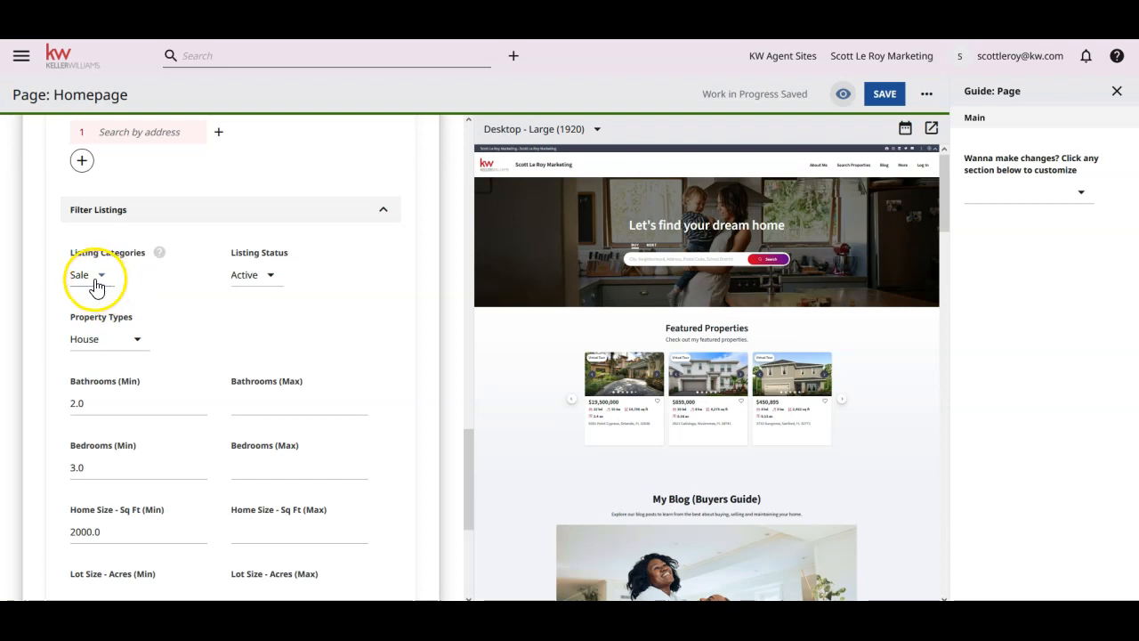
mouse_move(150, 316)
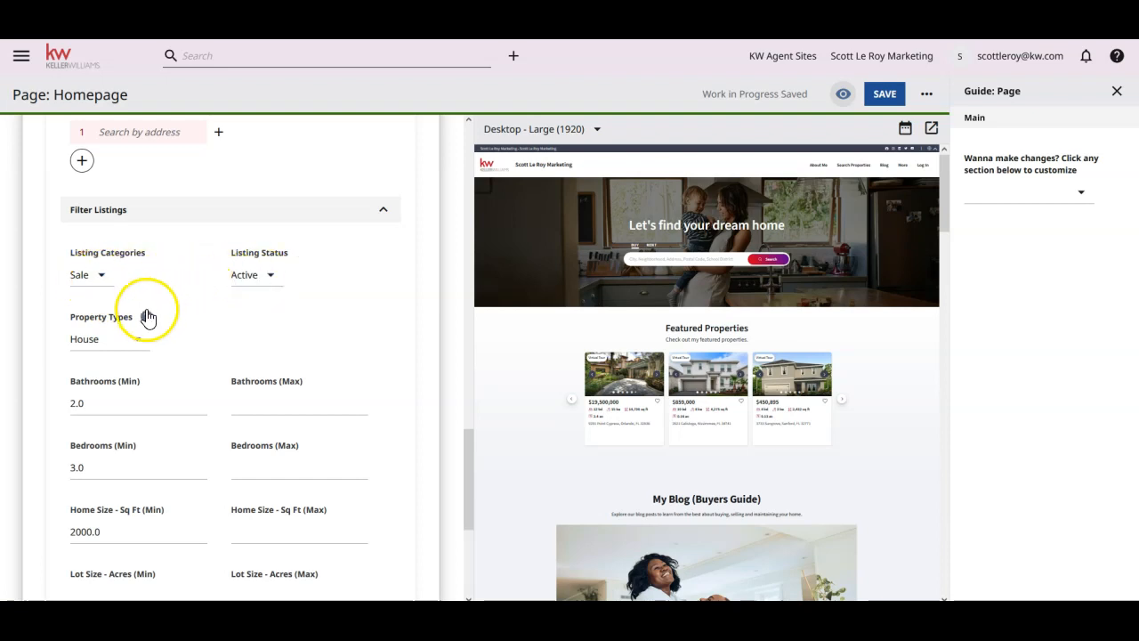
scroll(down, 3)
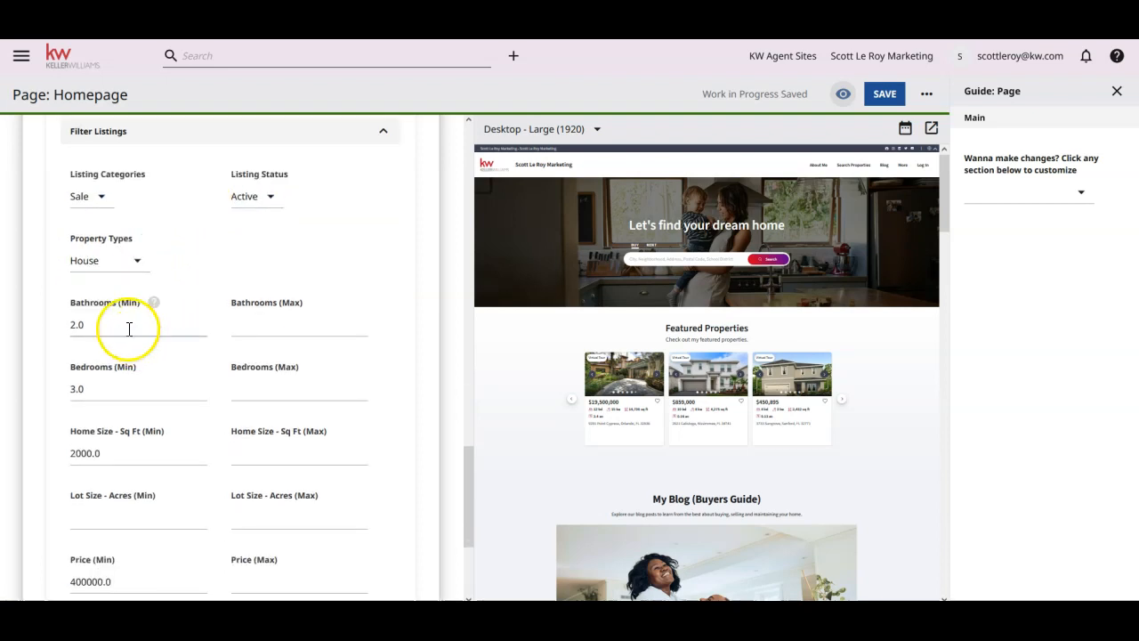
scroll(down, 3)
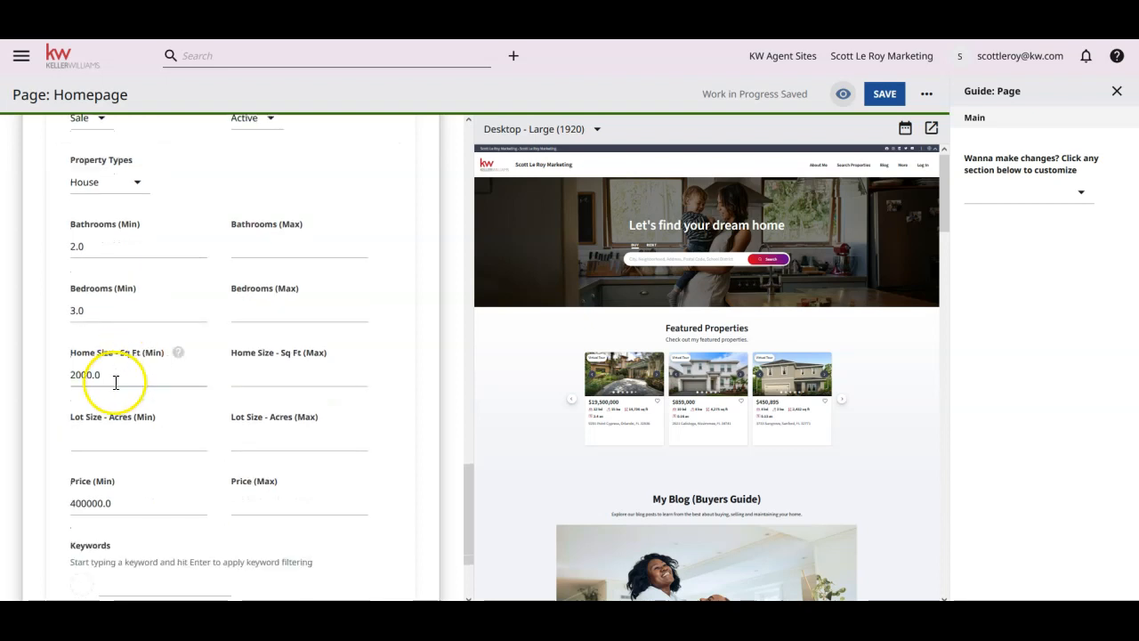
scroll(down, 3)
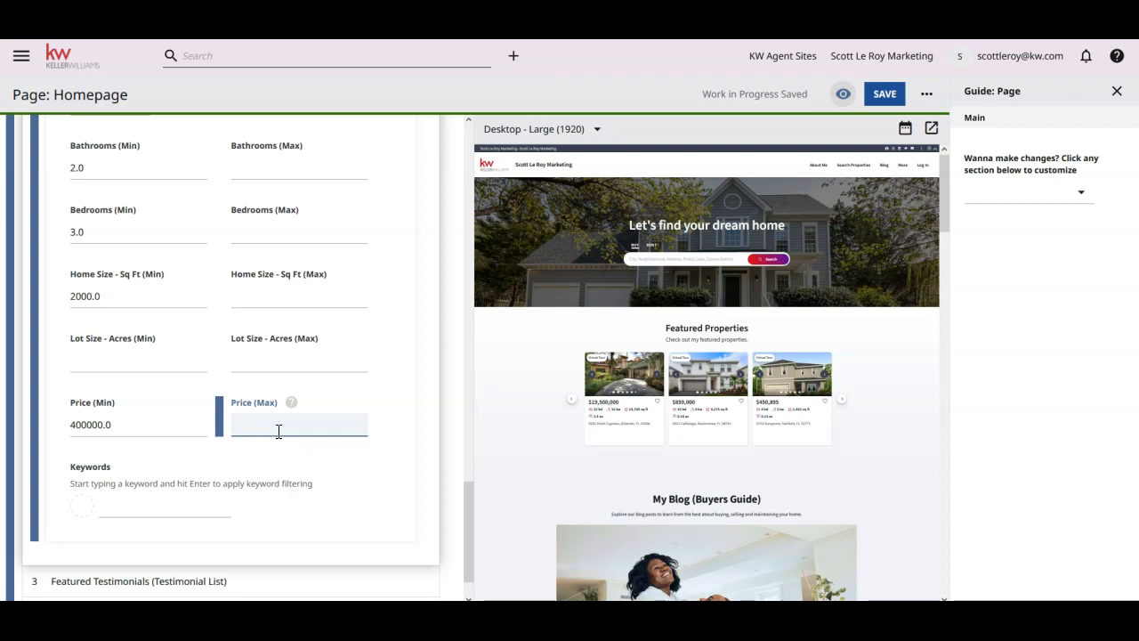
text(1500000)
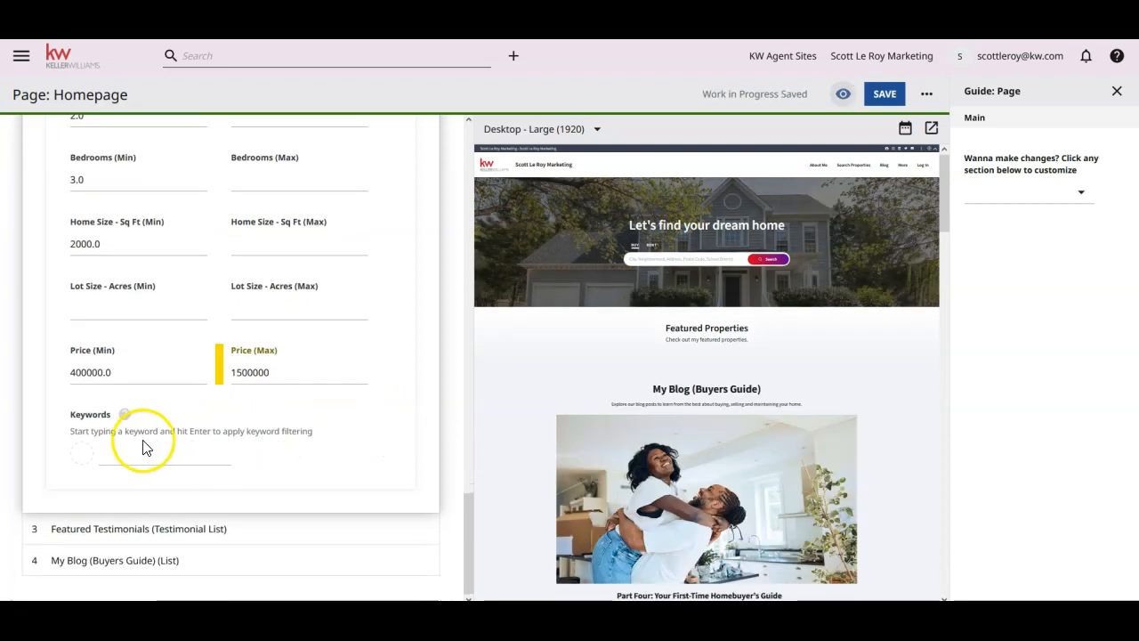
mouse_move(346, 440)
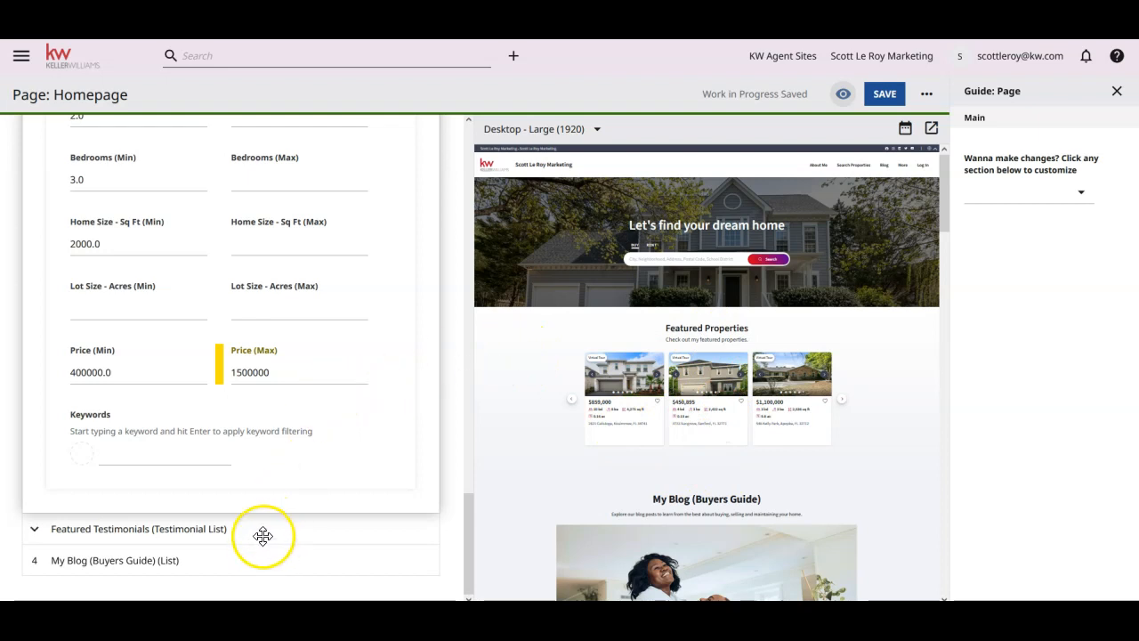
click(139, 529)
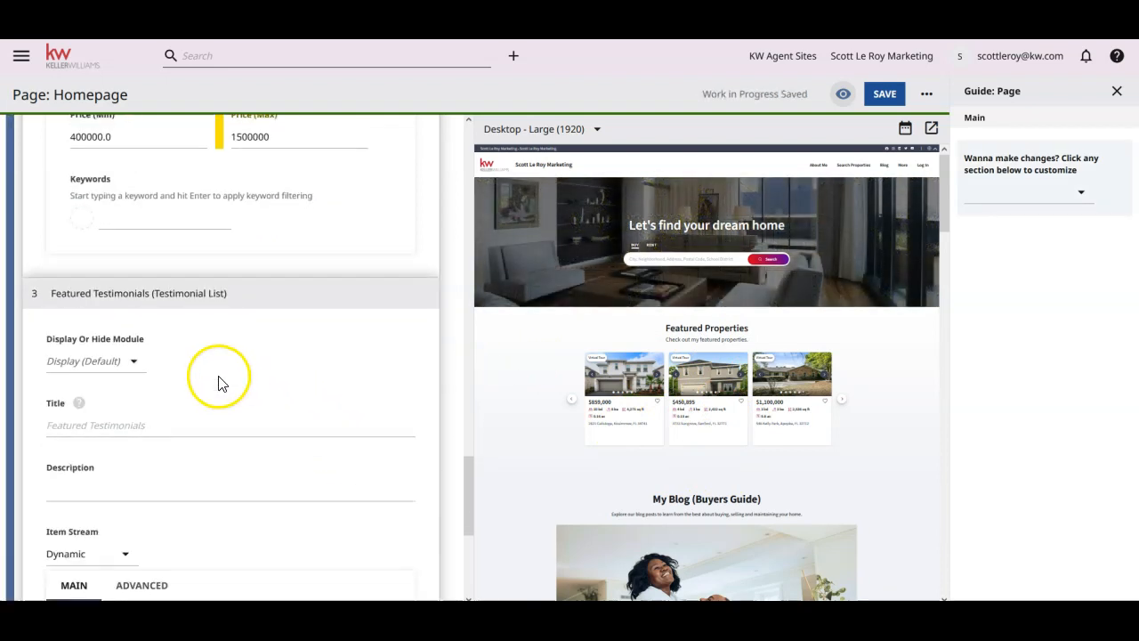
Add an empty testimonial slot to the Featured Testimonials module.
scroll(down, 3)
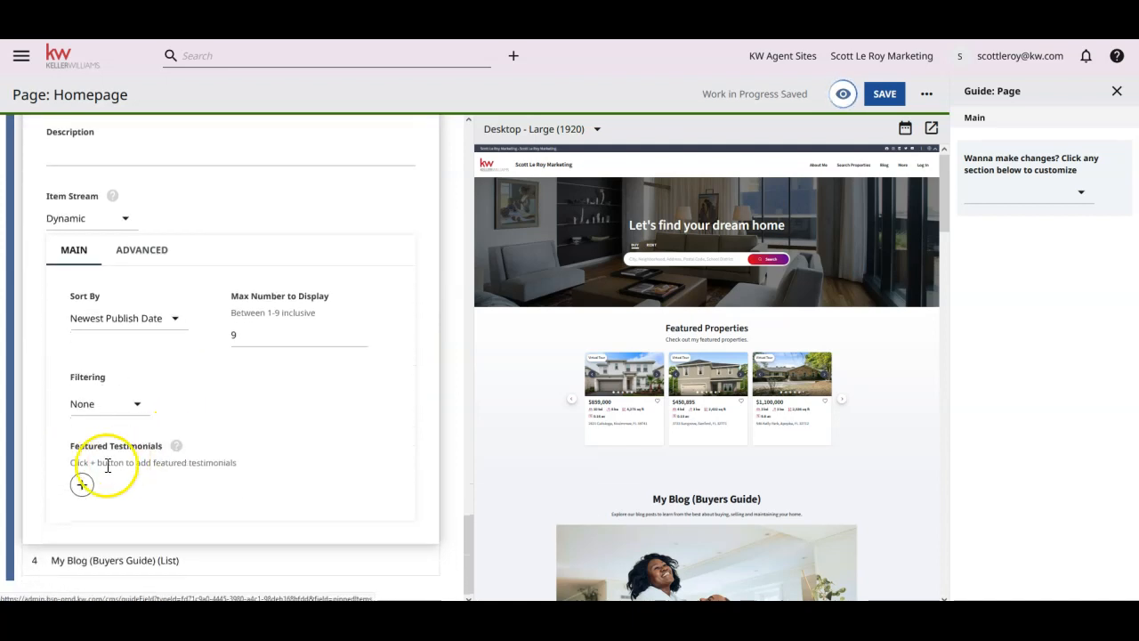
click(82, 484)
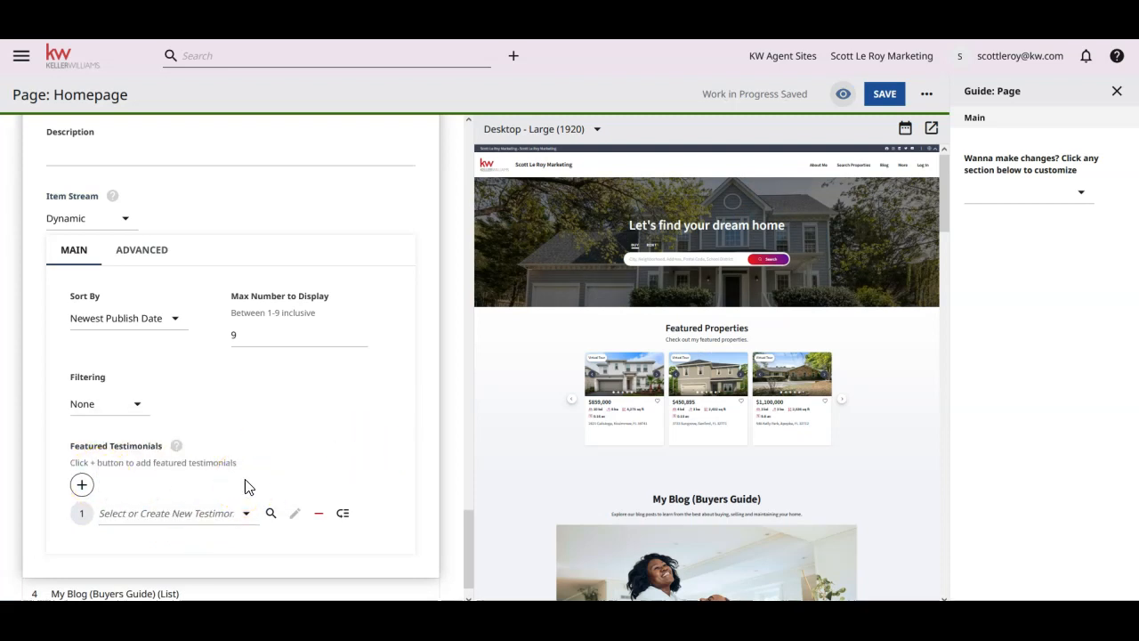
scroll(down, 3)
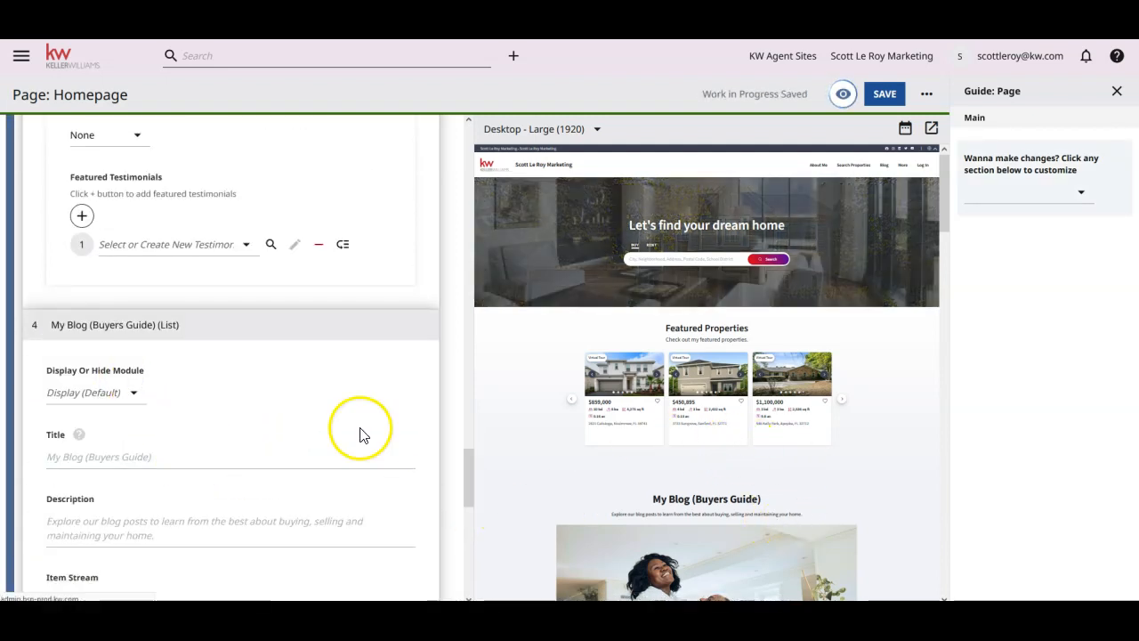
Set the My Blog (Buyers Guide) module title to 'My Blog'.
scroll(down, 3)
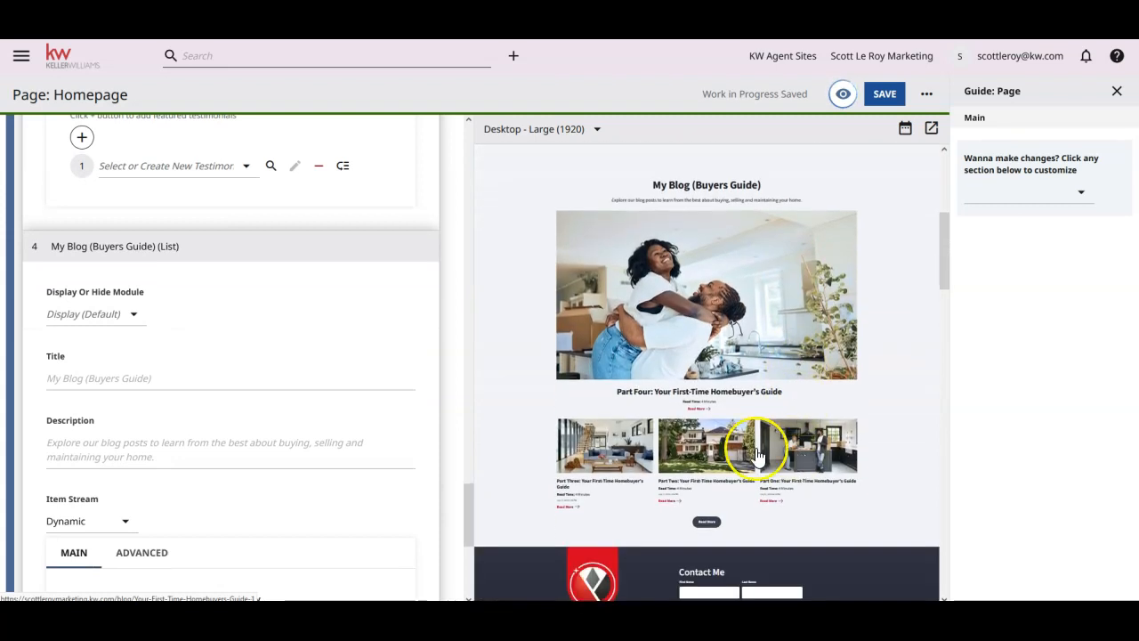
mouse_move(772, 466)
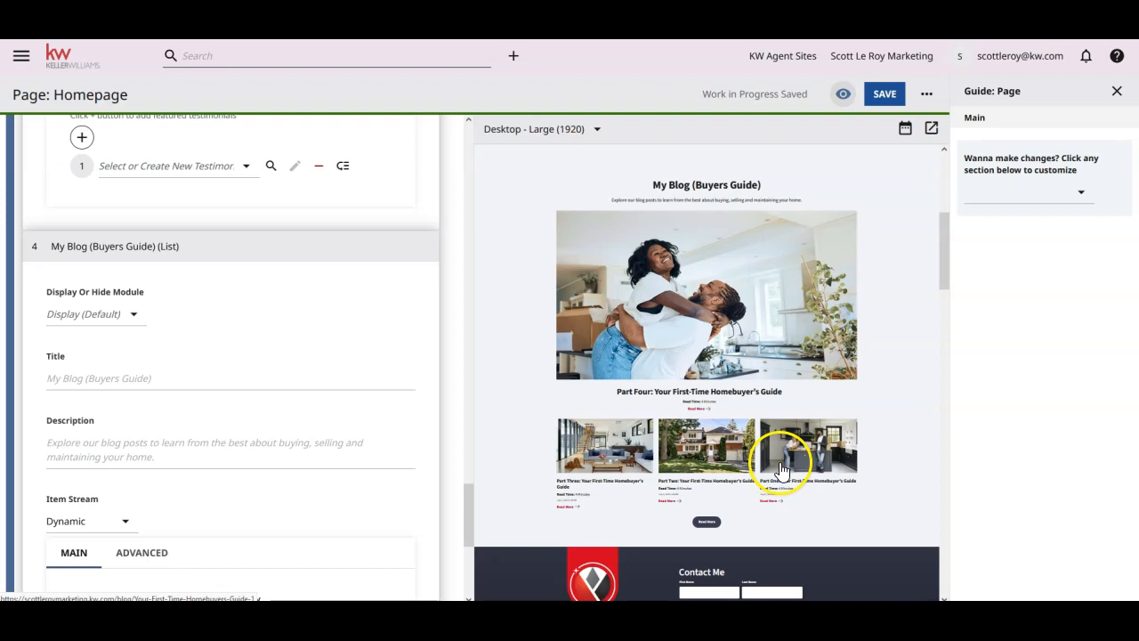
mouse_move(512, 55)
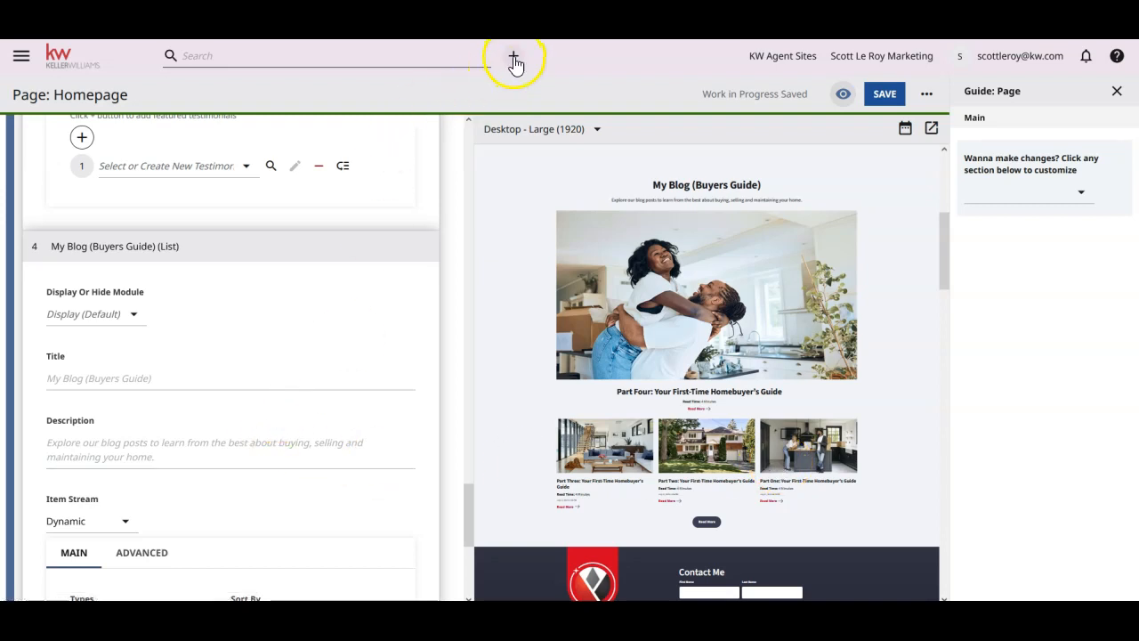
click(514, 55)
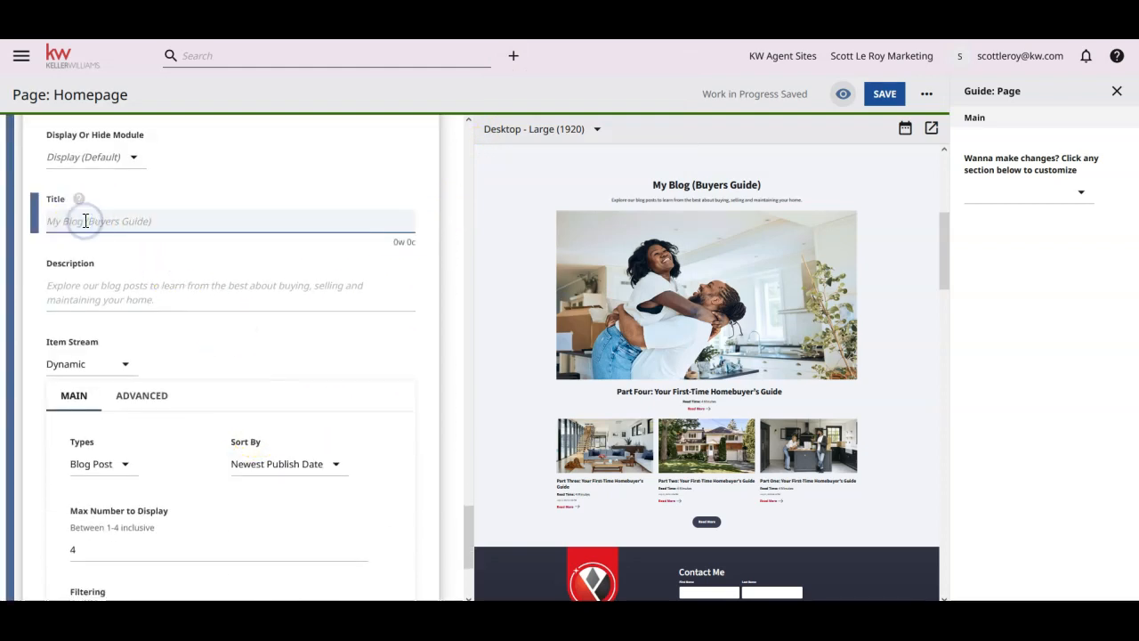
text(My Blog)
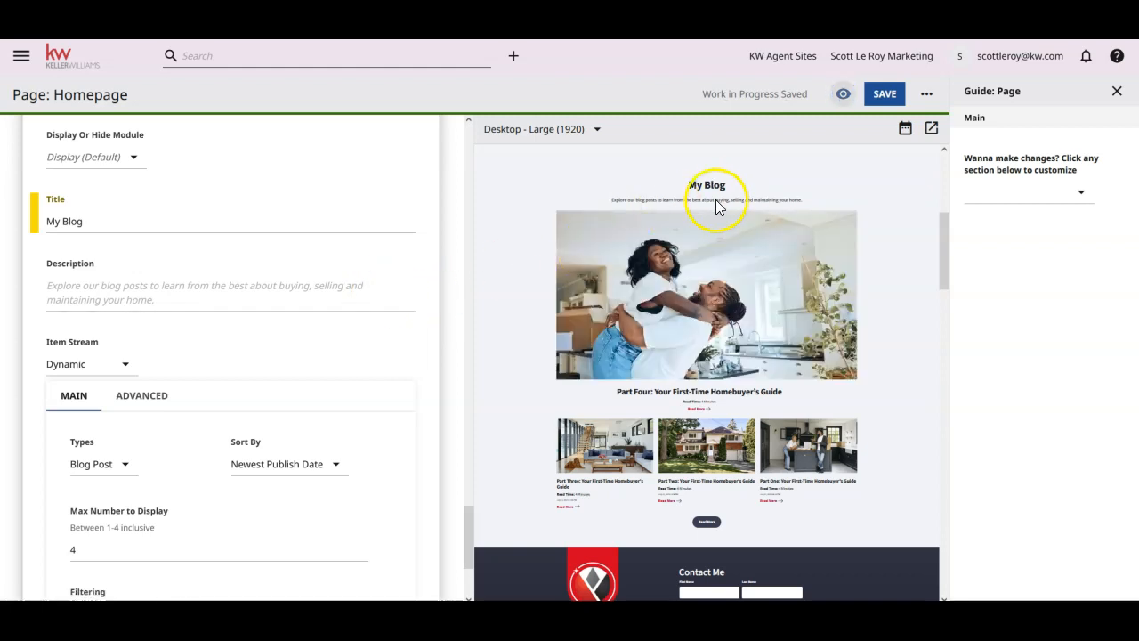
mouse_move(928, 176)
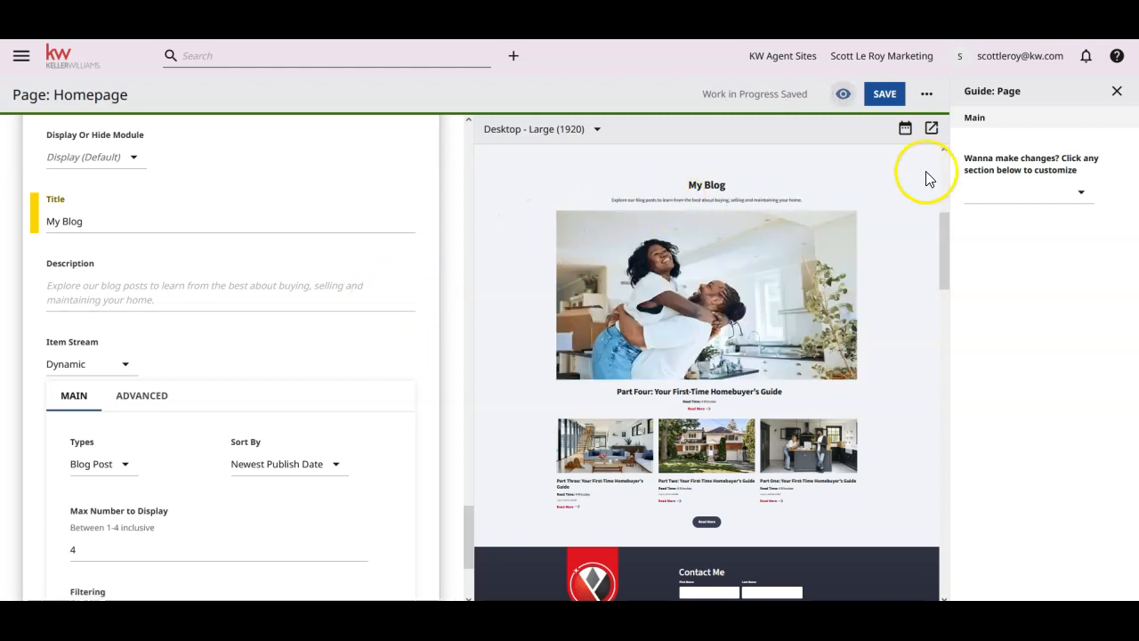
click(883, 93)
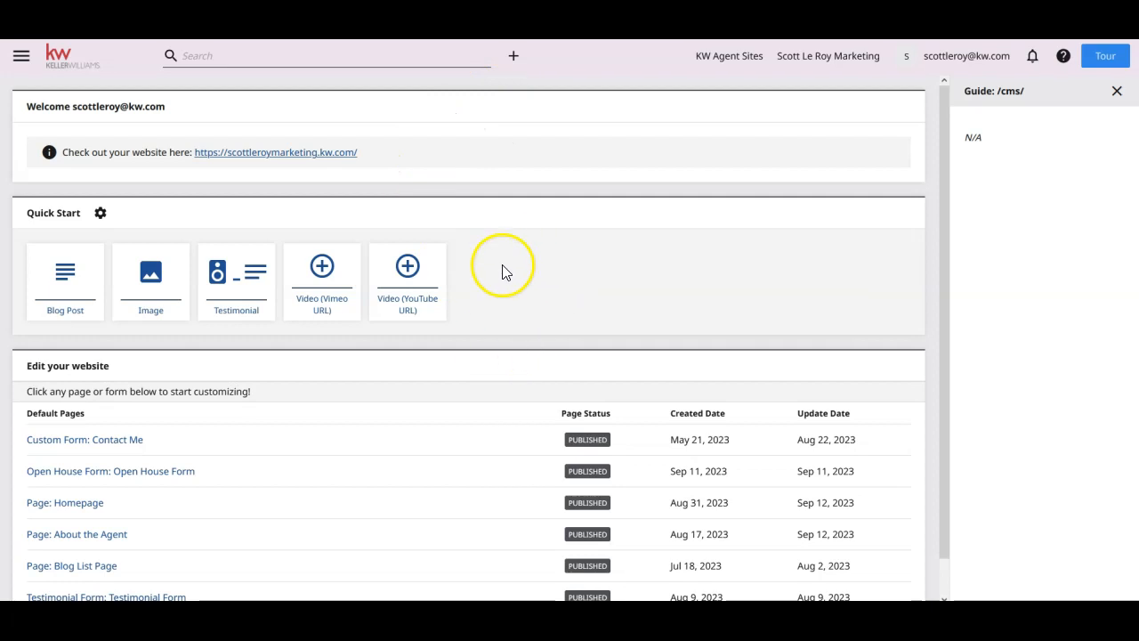
Scroll the dashboard's page list and expand the main navigation menu.
scroll(down, 3)
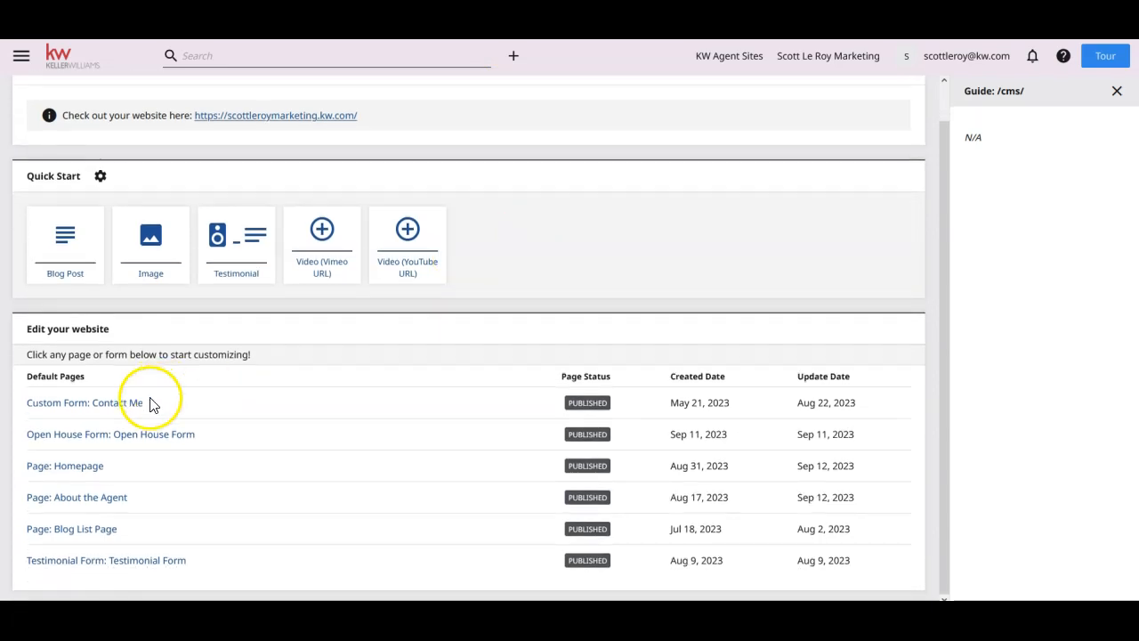
mouse_move(146, 559)
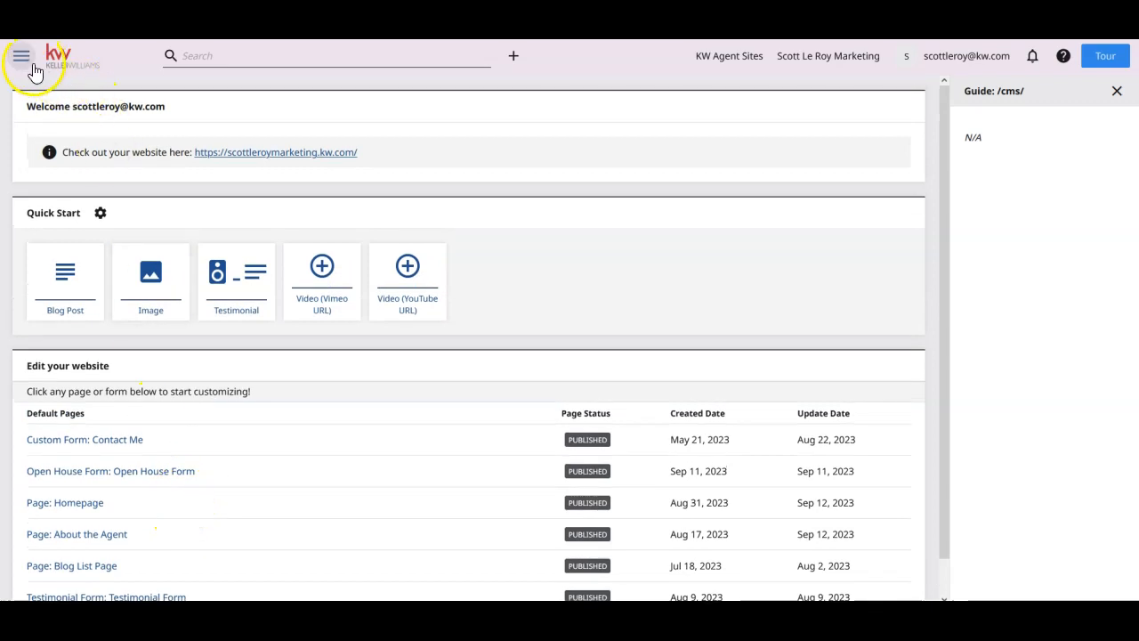
mouse_move(21, 55)
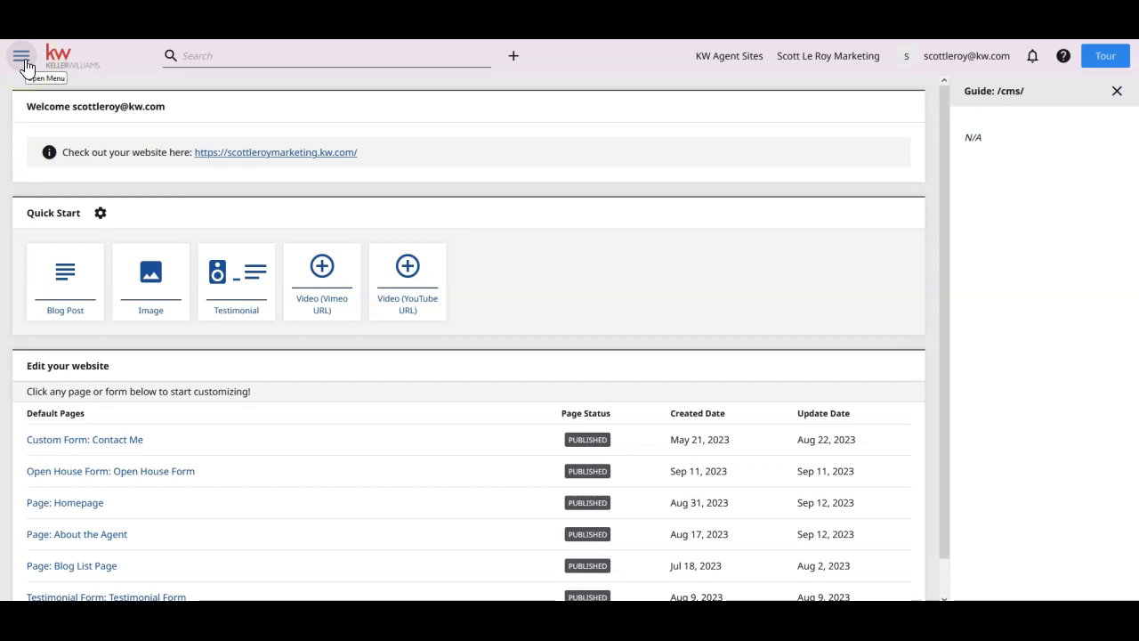
click(21, 55)
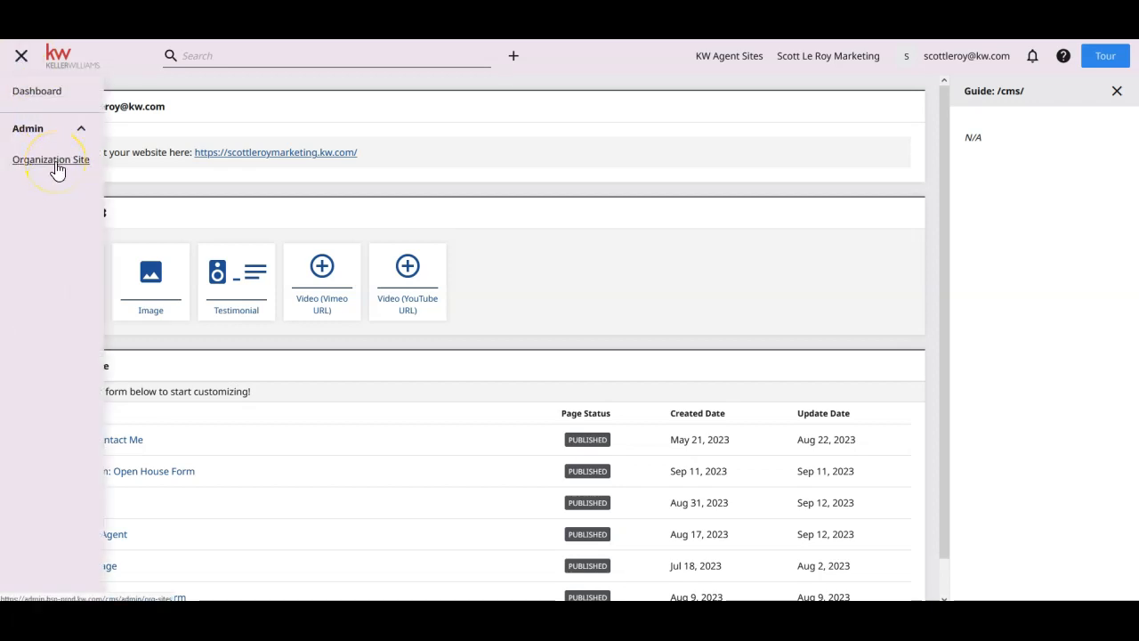
Review the Scott Le Roy Marketing Organization Site settings and find no other sites to switch to.
click(50, 160)
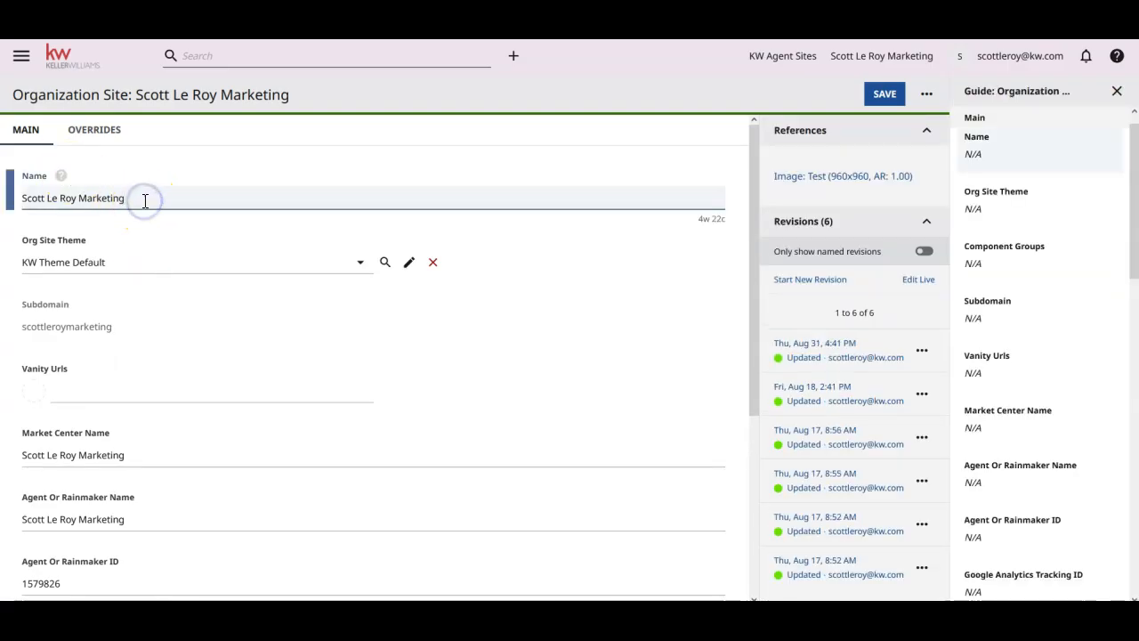
scroll(down, 3)
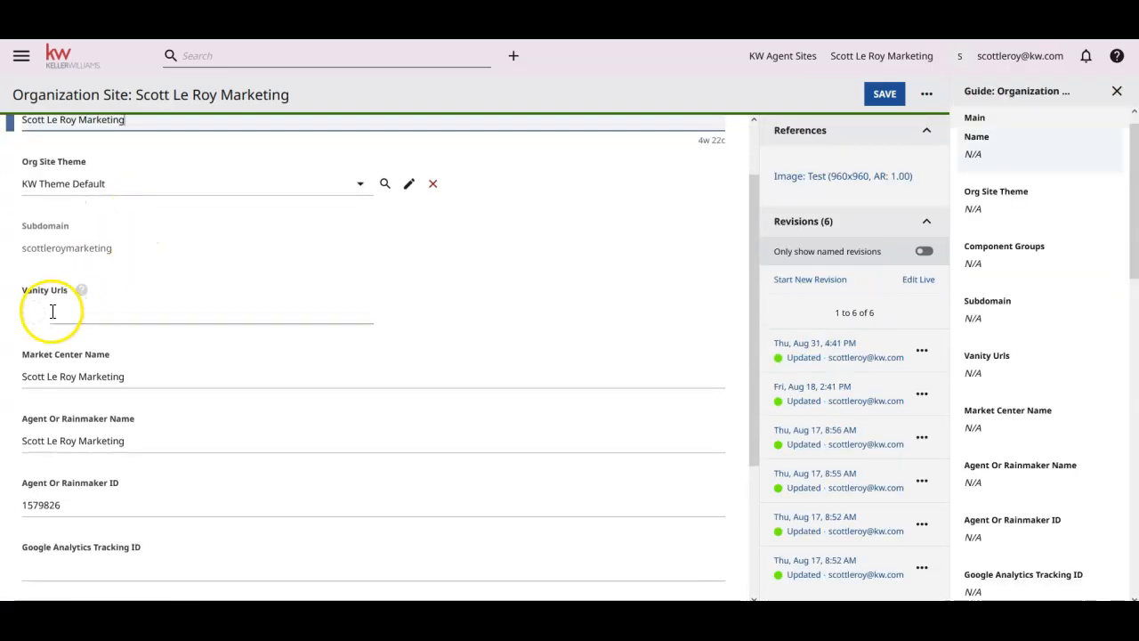
scroll(down, 3)
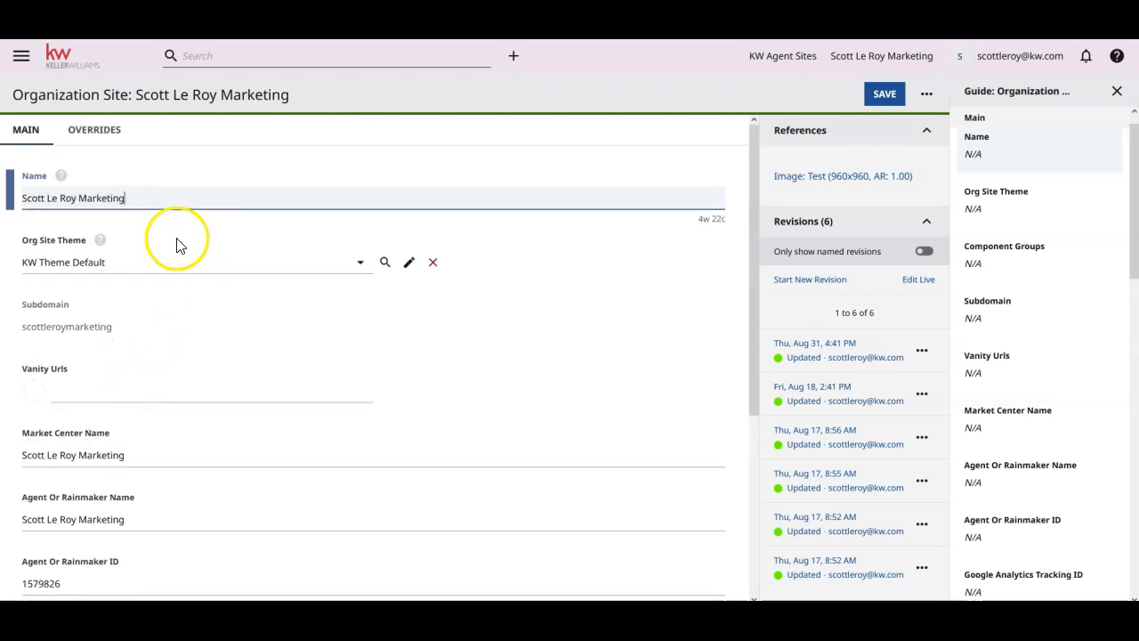
mouse_move(21, 55)
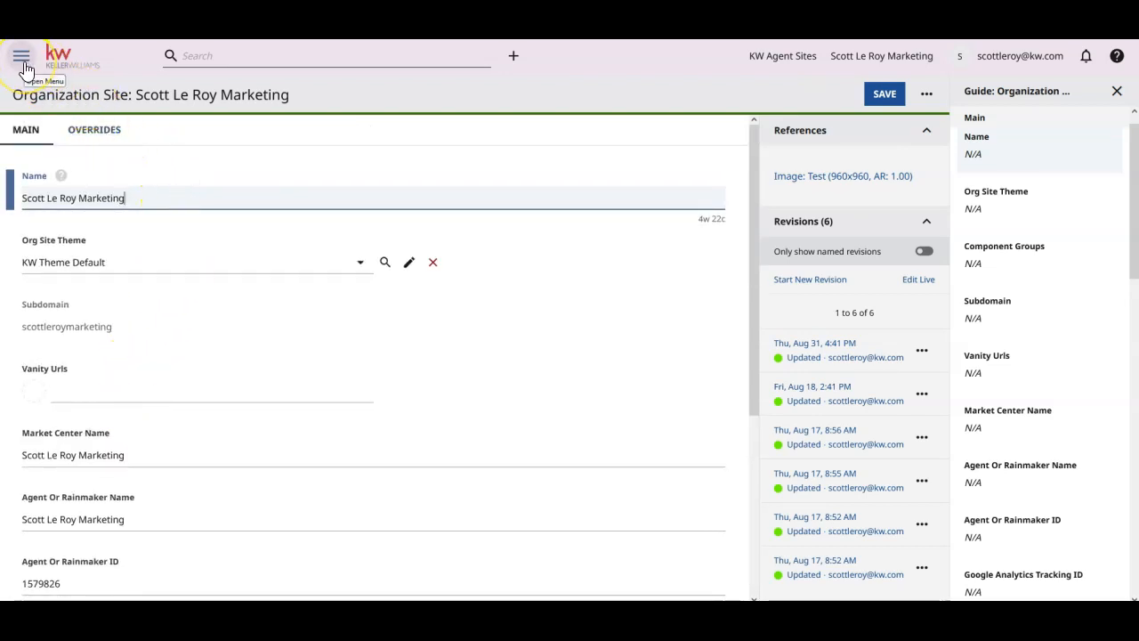
click(22, 55)
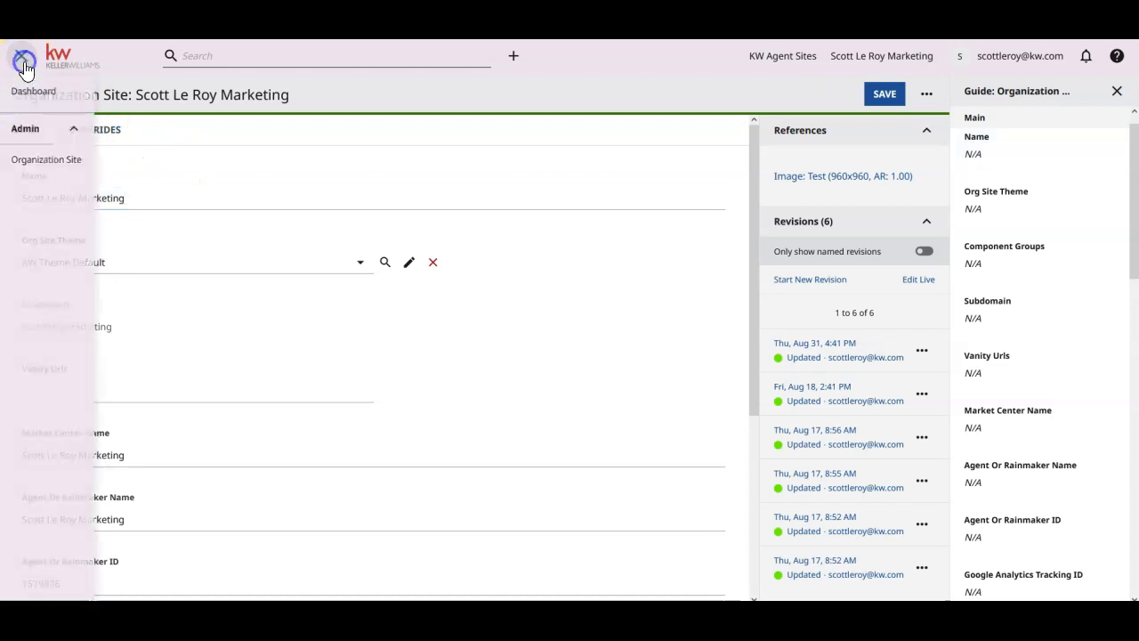
click(25, 55)
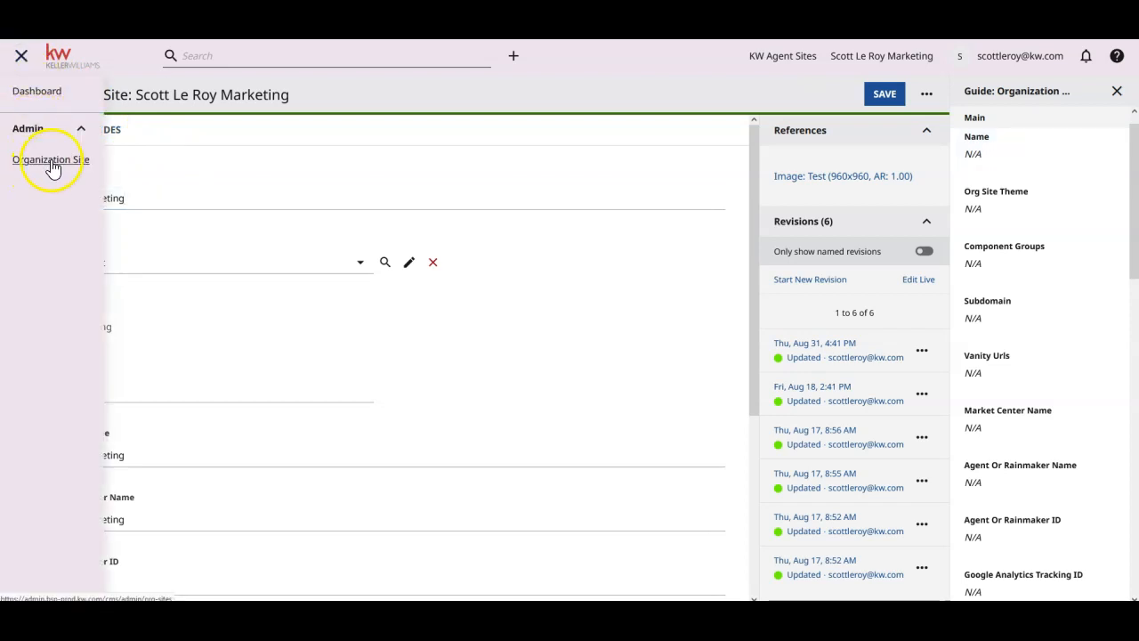
click(49, 160)
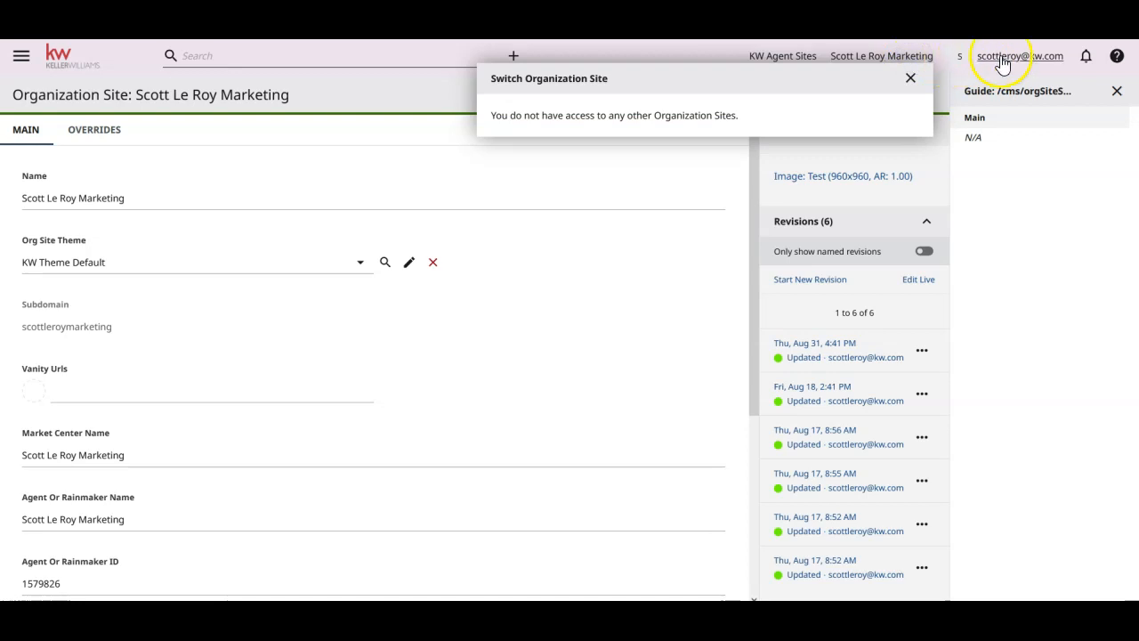
Review the user profile's locale, time zone and phone details from the account menu.
click(1020, 55)
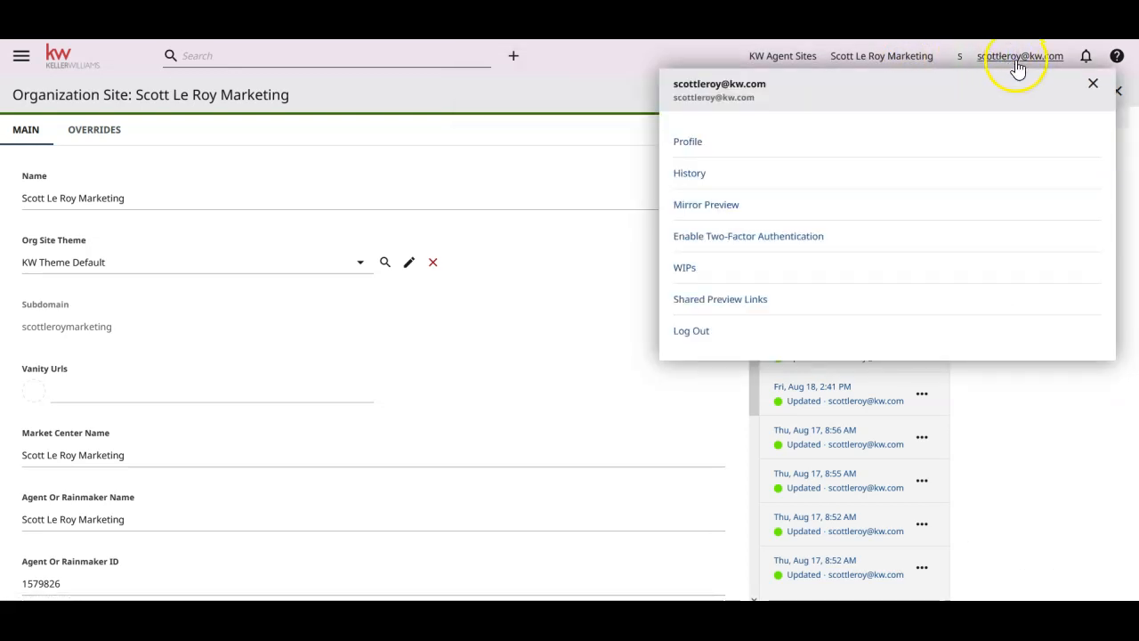
mouse_move(687, 143)
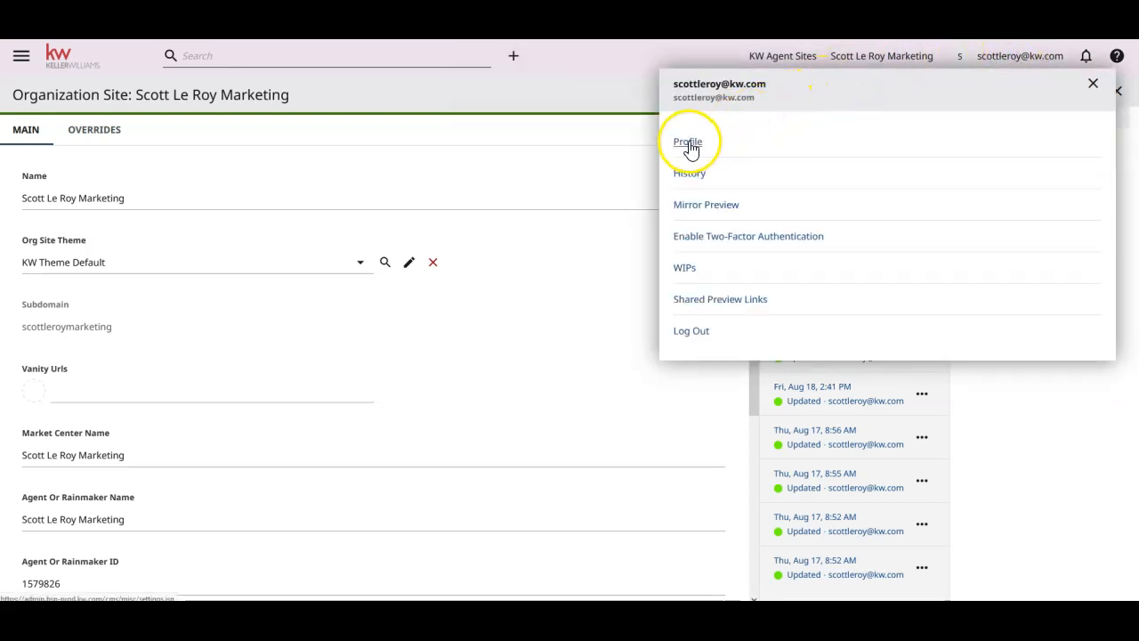
click(687, 142)
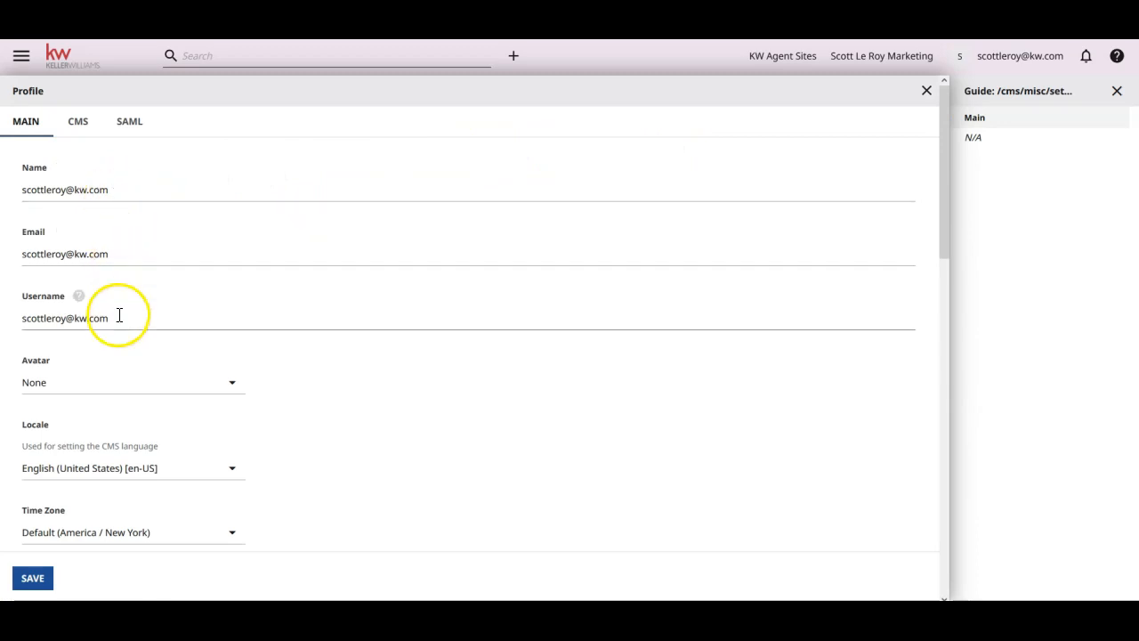
scroll(down, 3)
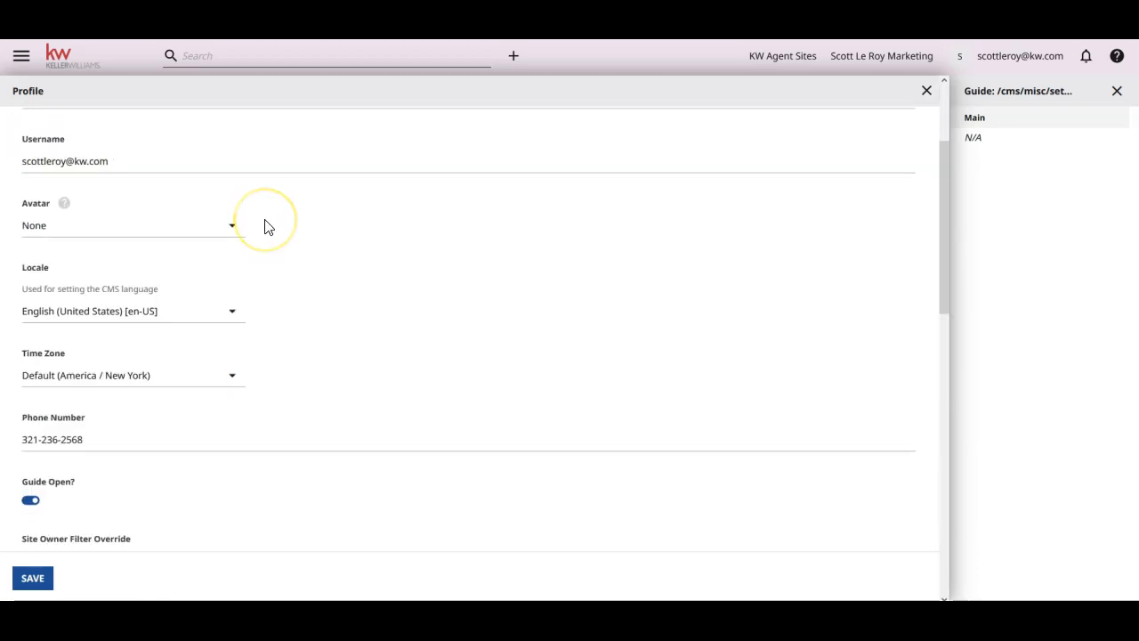
scroll(down, 3)
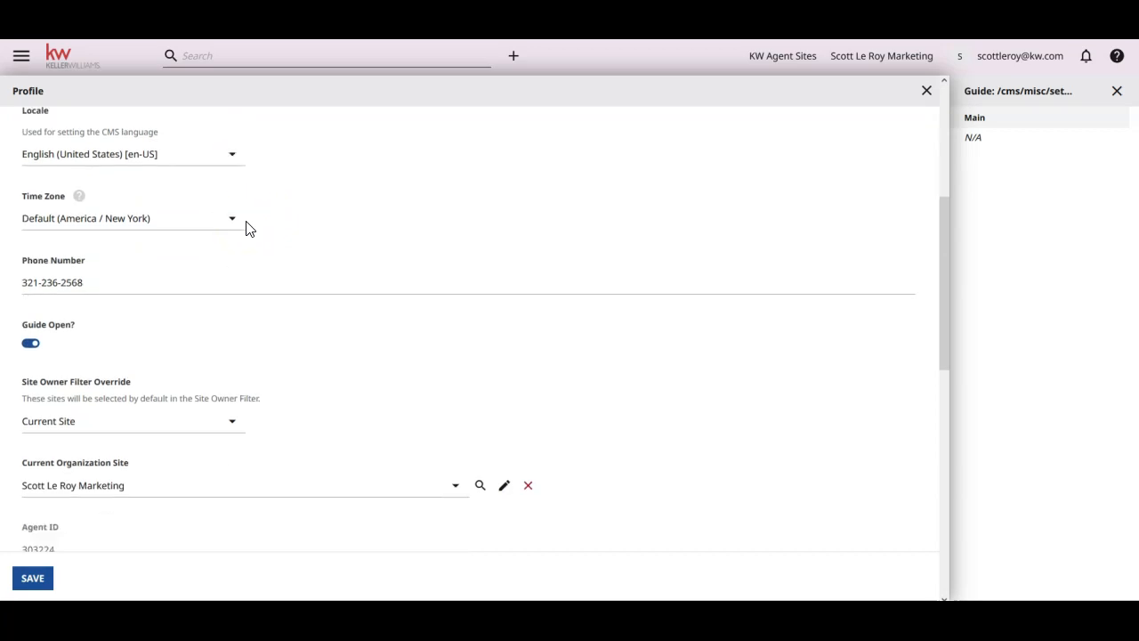
scroll(down, 3)
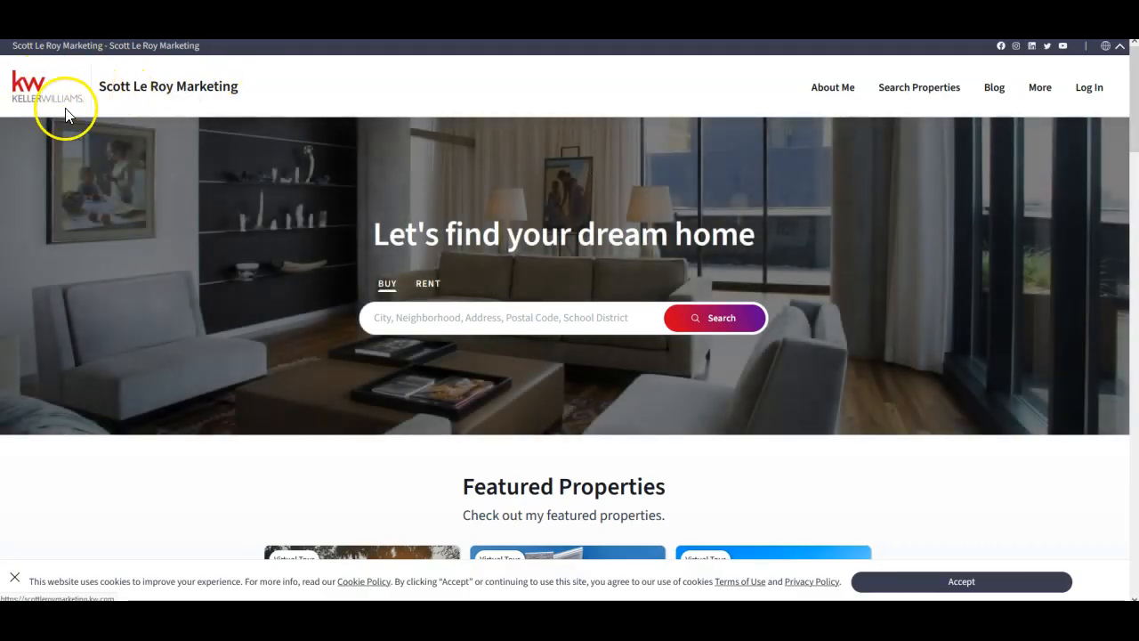
mouse_move(662, 240)
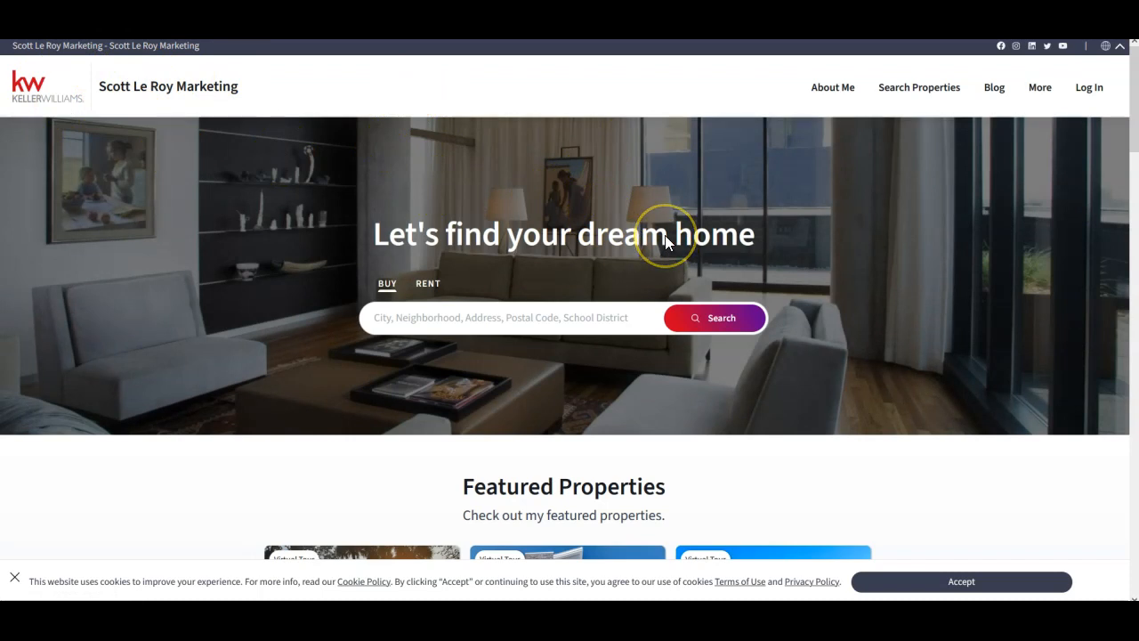
Scroll the live homepage down through the Featured Properties listings.
scroll(down, 3)
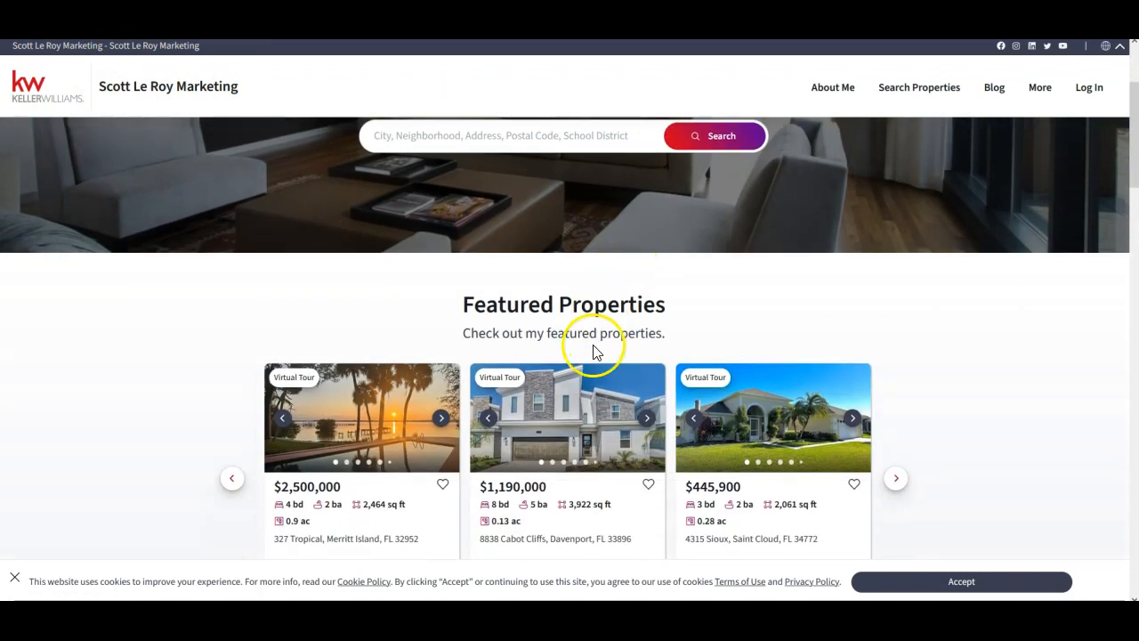
scroll(down, 3)
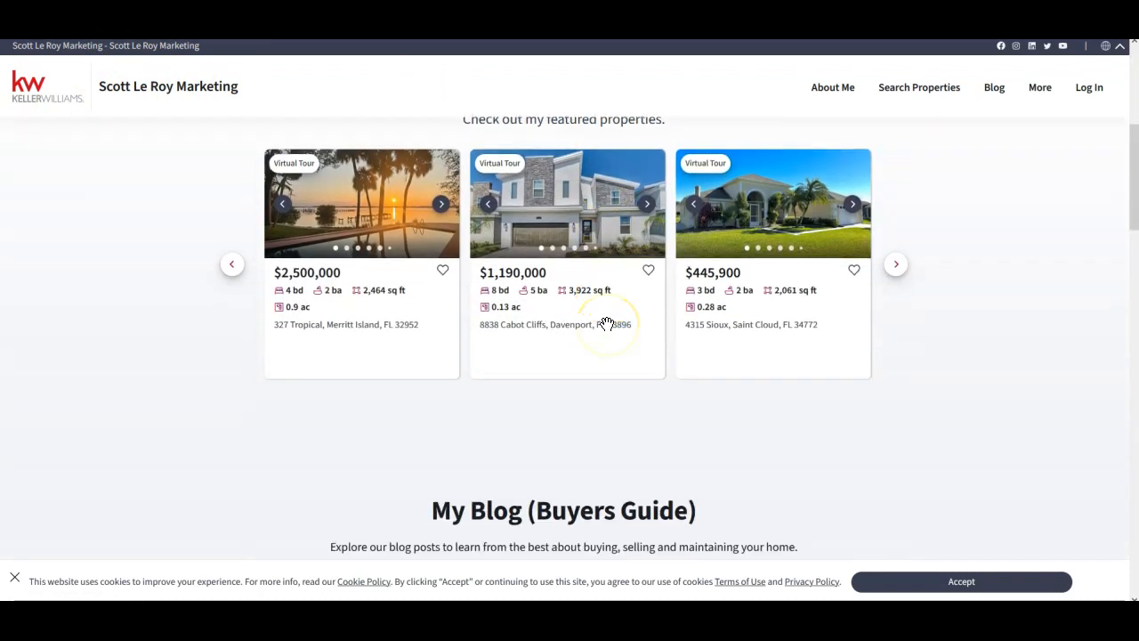
scroll(down, 3)
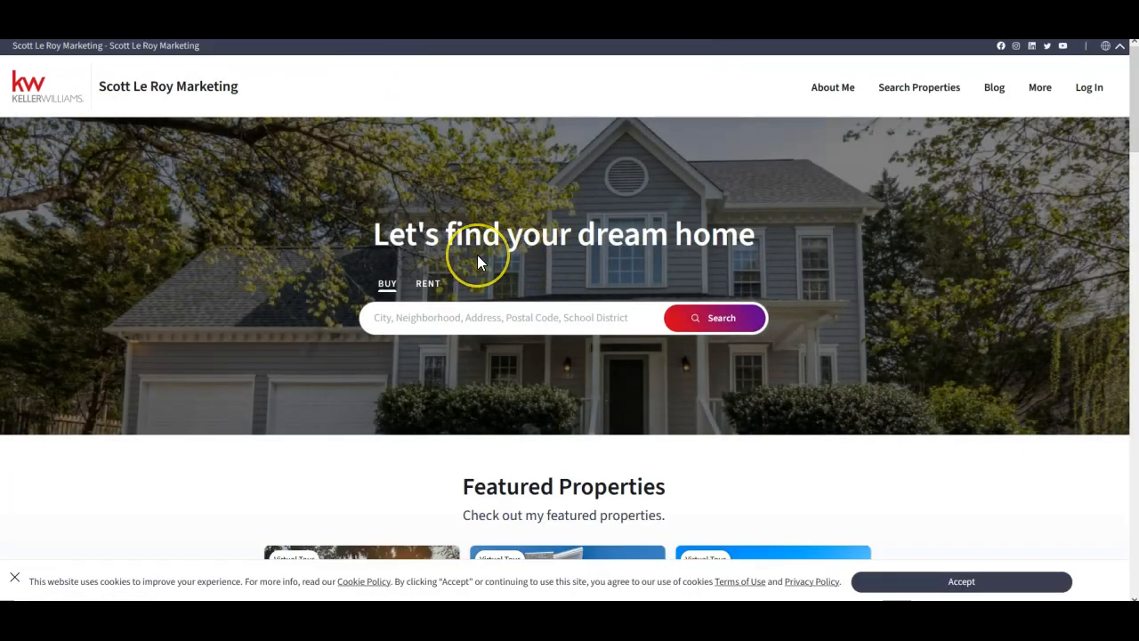
scroll(down, 3)
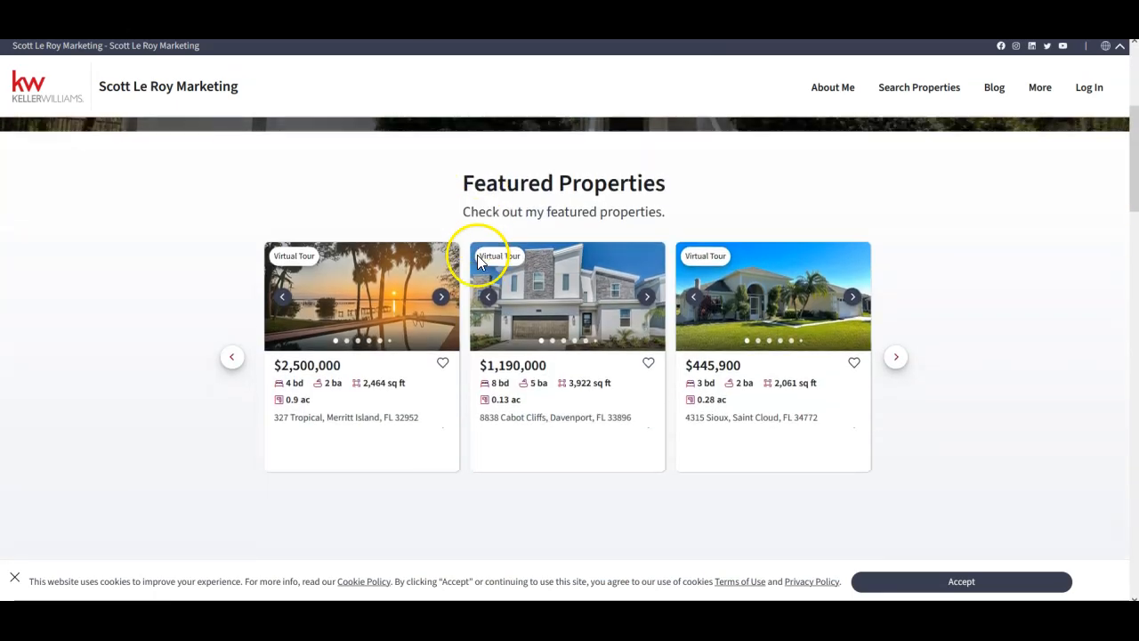
scroll(down, 3)
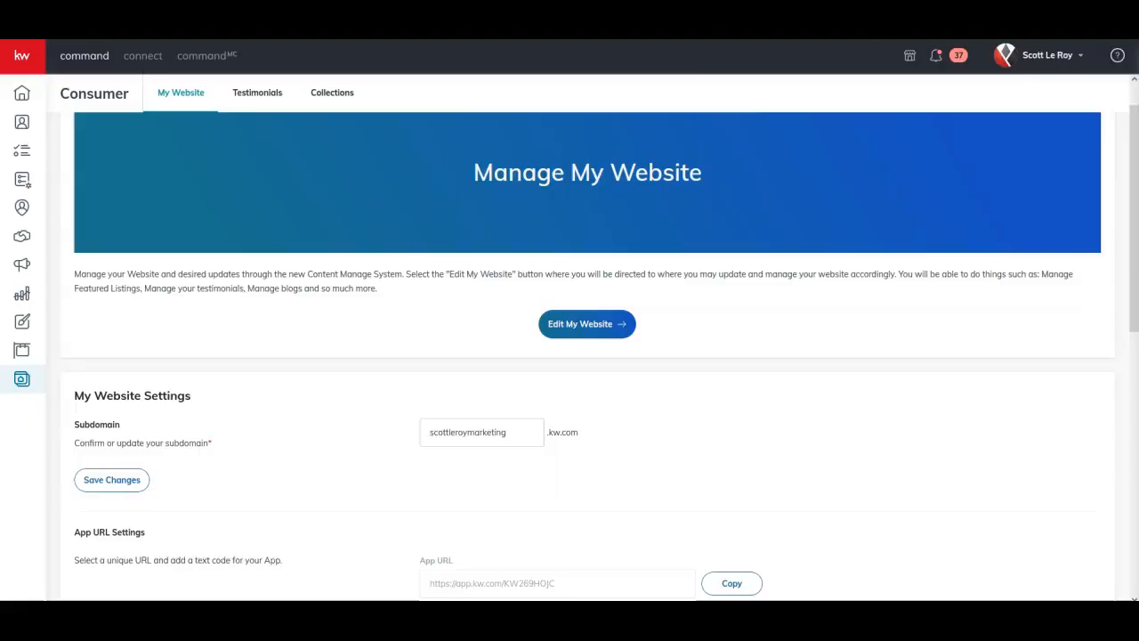
Return to the live website and review the My Blog (Buyers Guide) section.
click(587, 324)
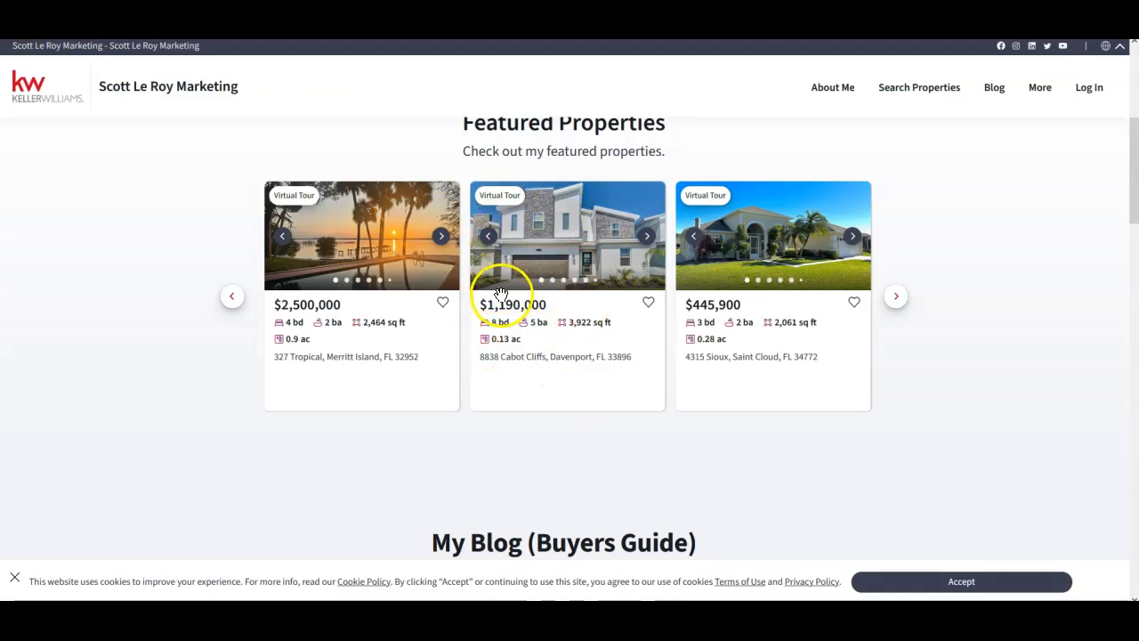
scroll(down, 3)
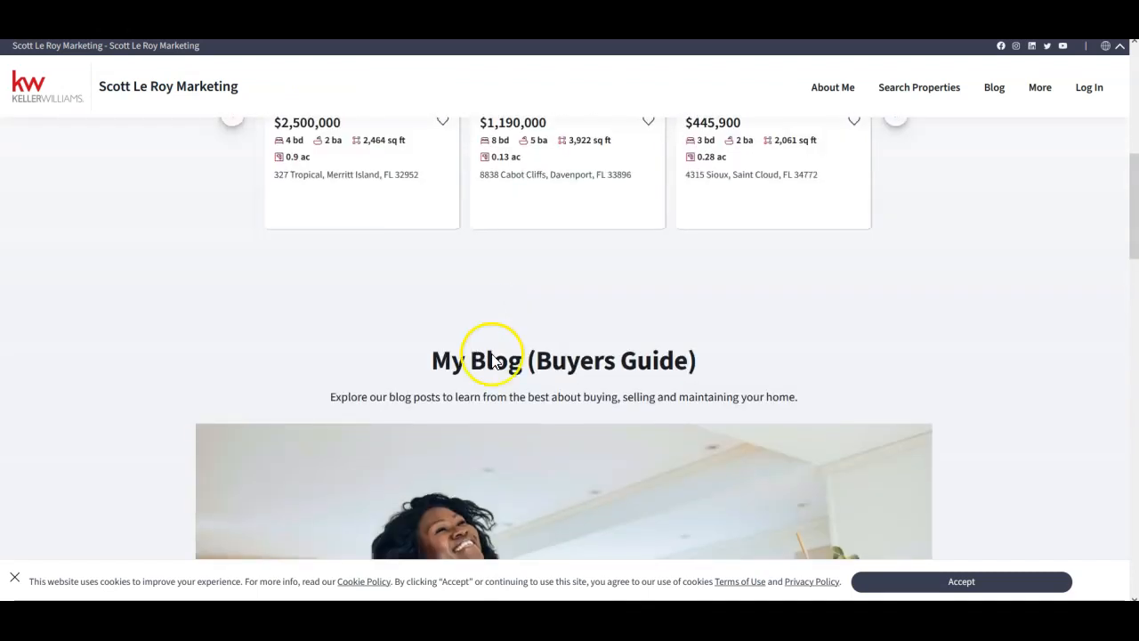
mouse_move(669, 274)
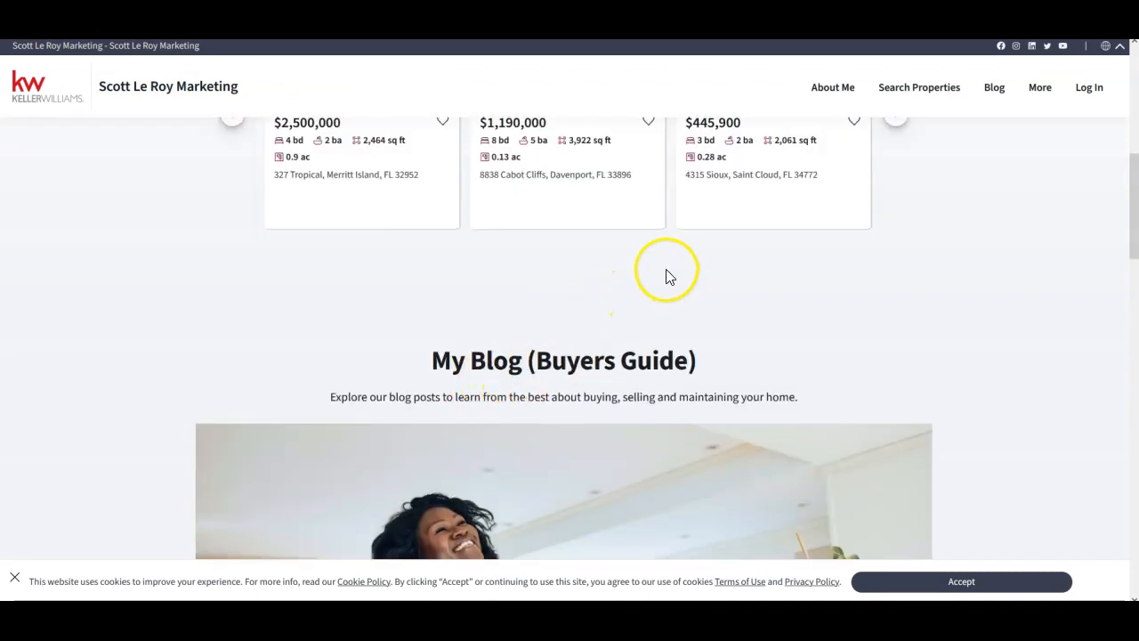
scroll(up, 3)
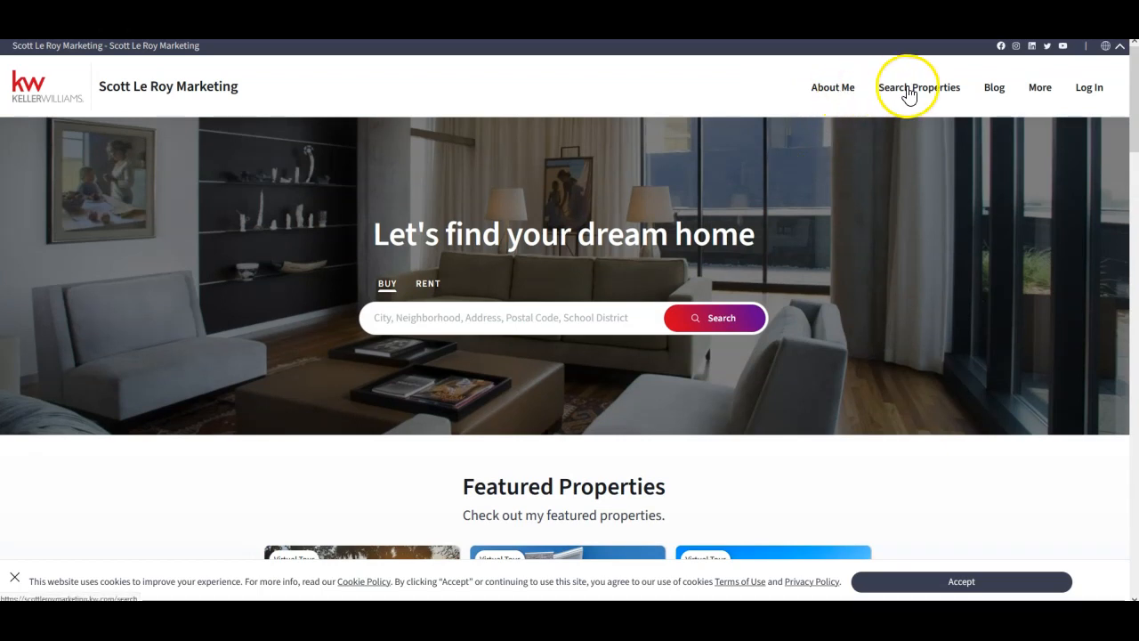
Run a property search from the hero search bar and allow the results map to use the current location.
click(1039, 86)
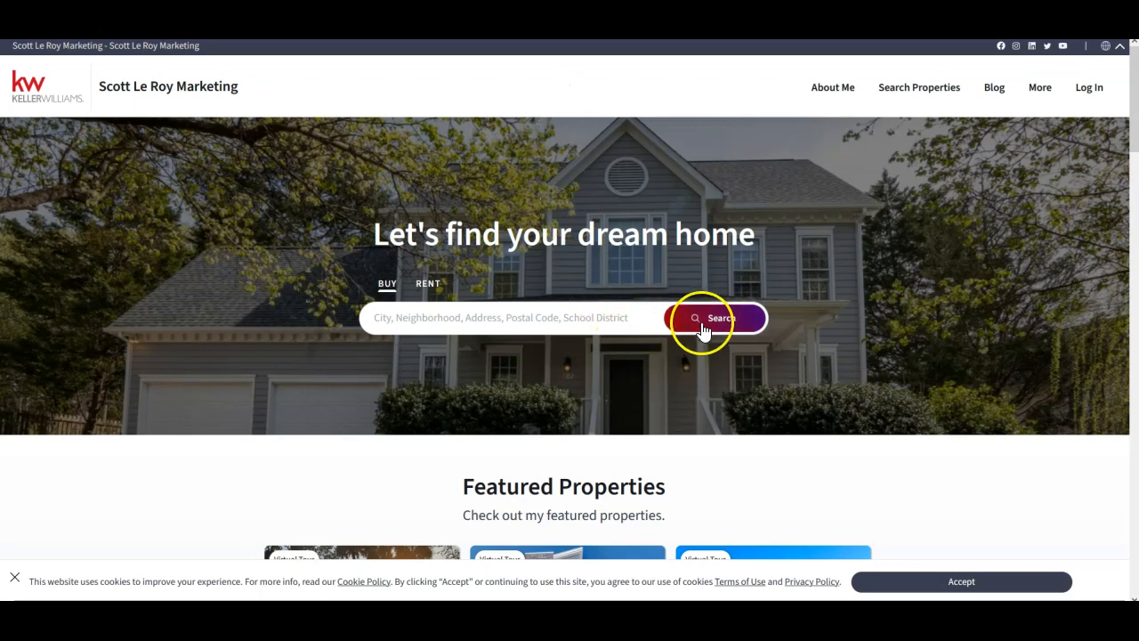
click(716, 316)
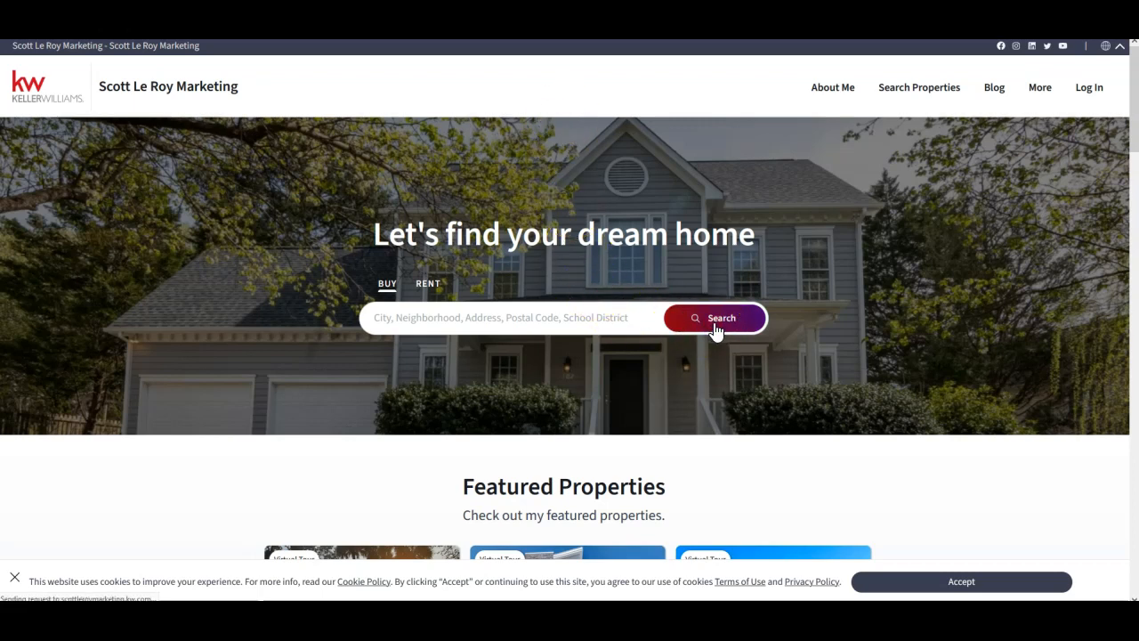
click(715, 317)
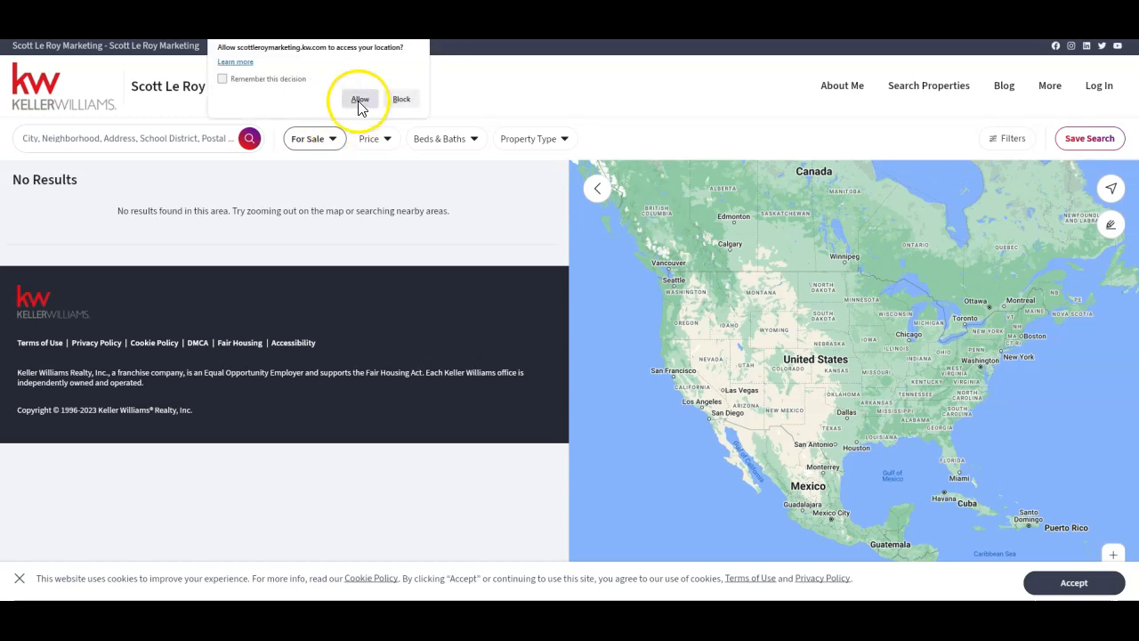
click(360, 97)
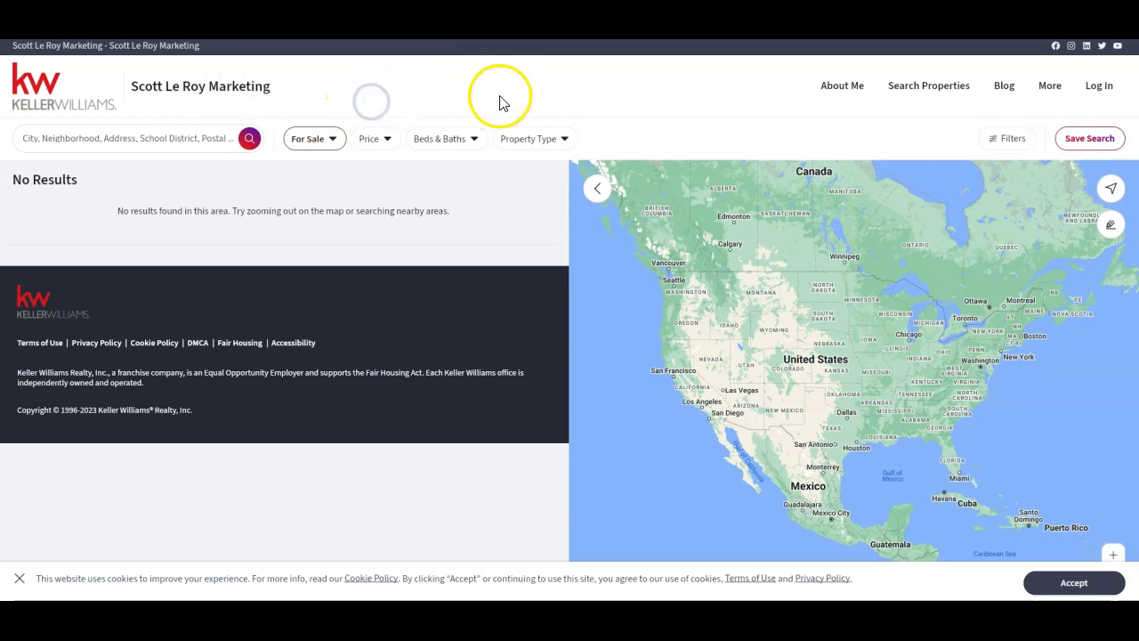